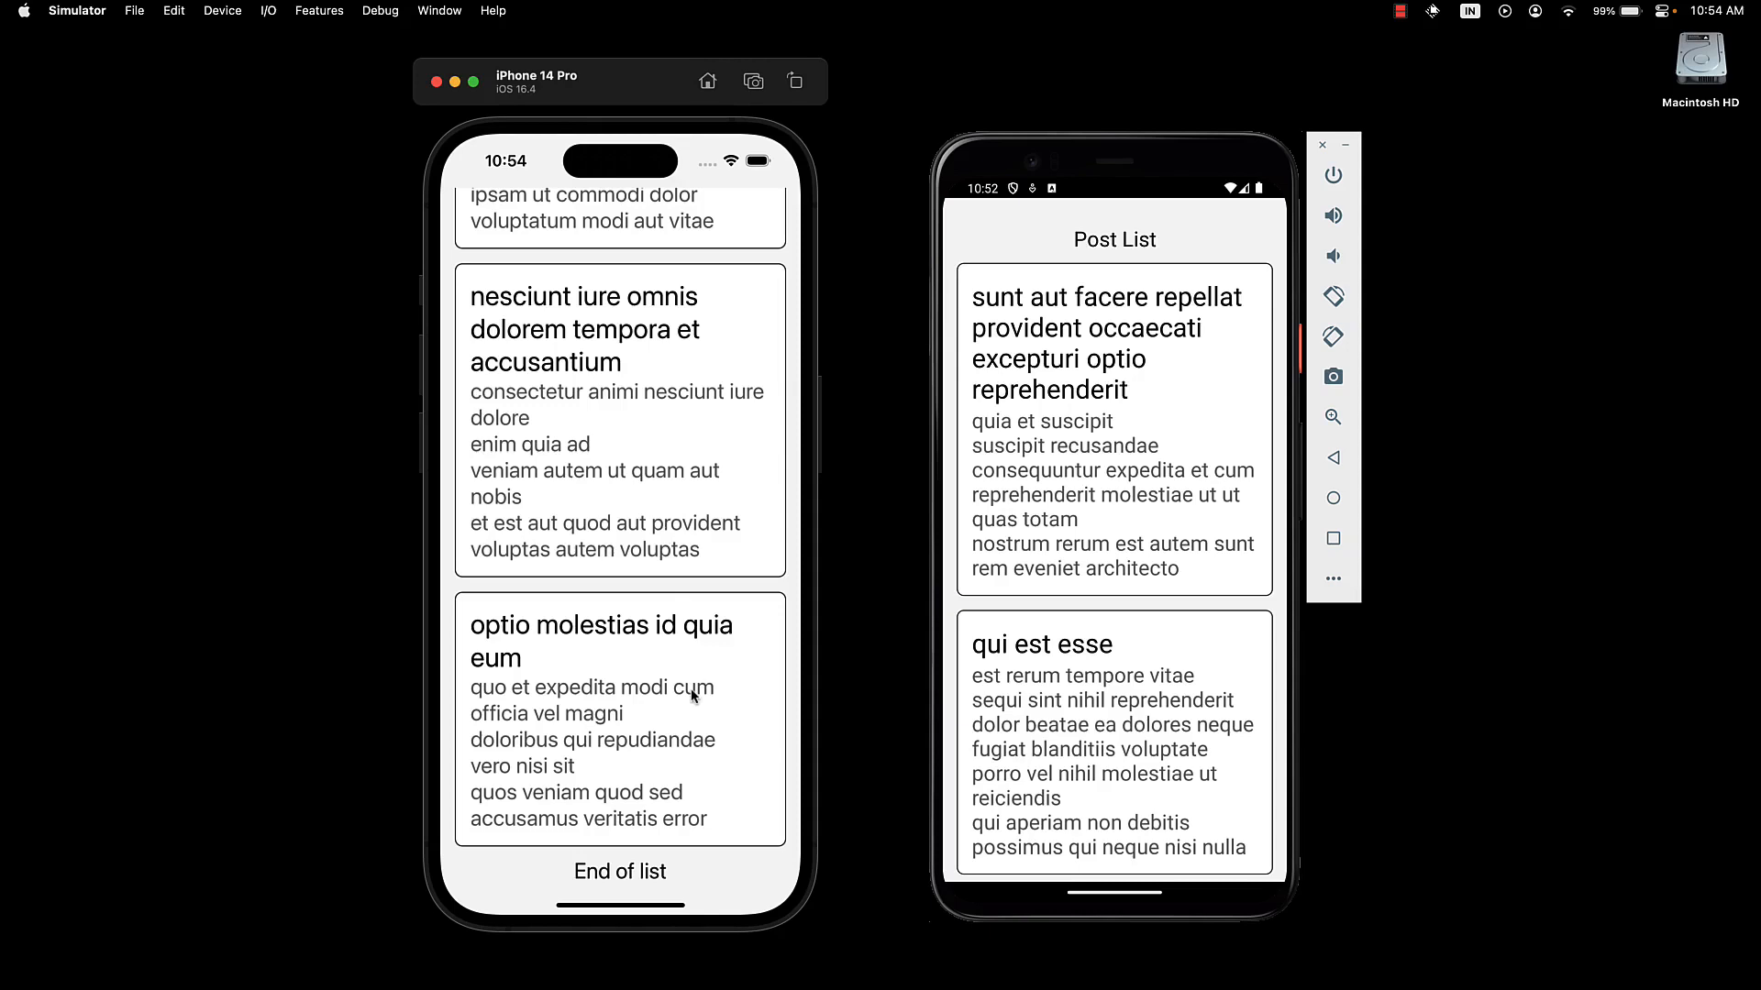
pyautogui.moveTo(891, 642)
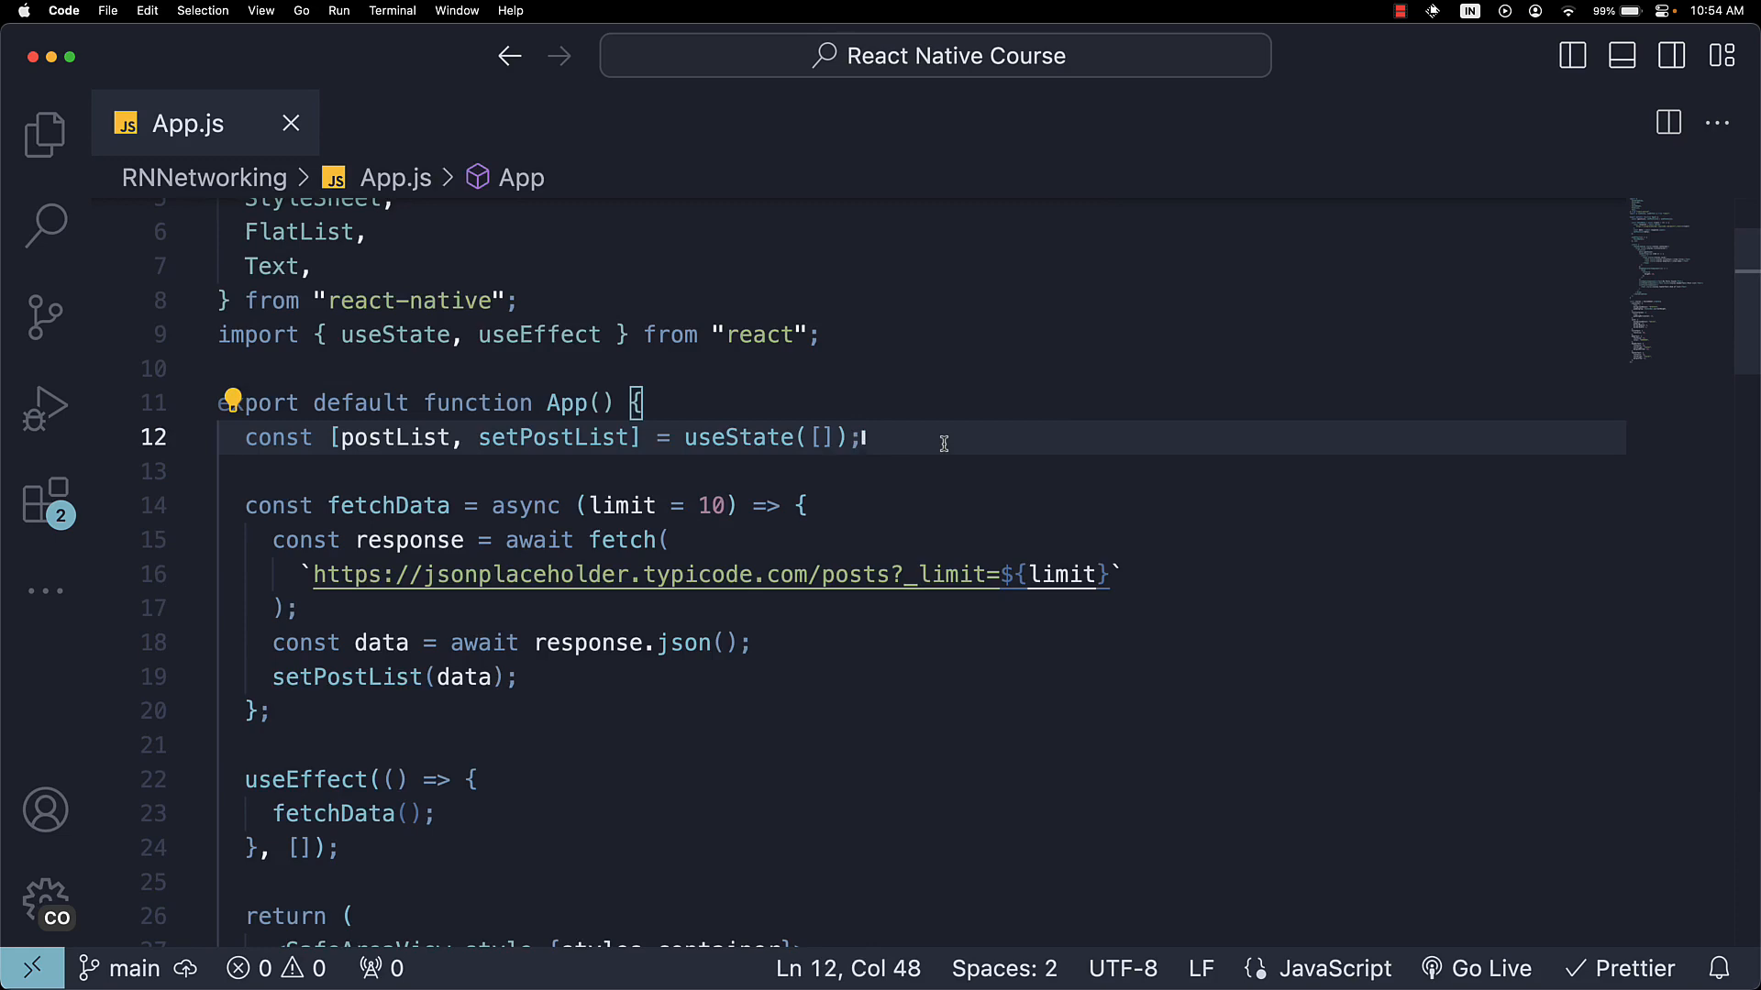
# Declare const [isLoading, setIsLoading] = useState(true) below the postList state.
pyautogui.press('Enter')
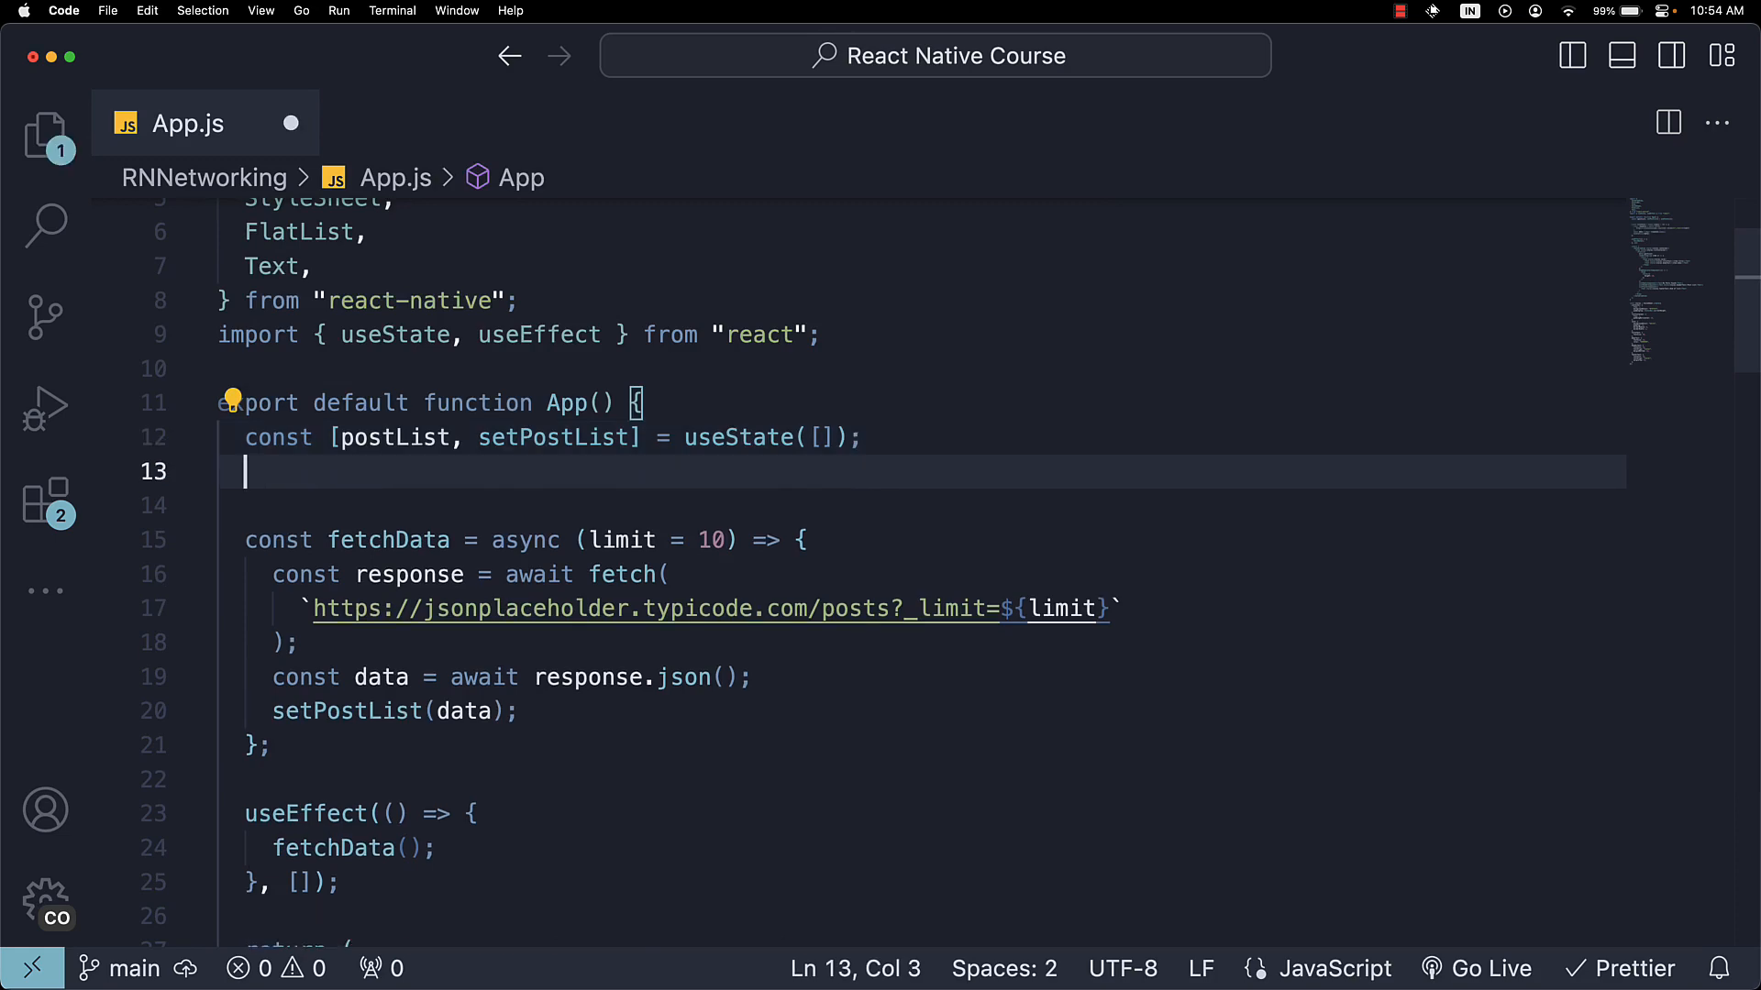
pyautogui.write('usestate(second')
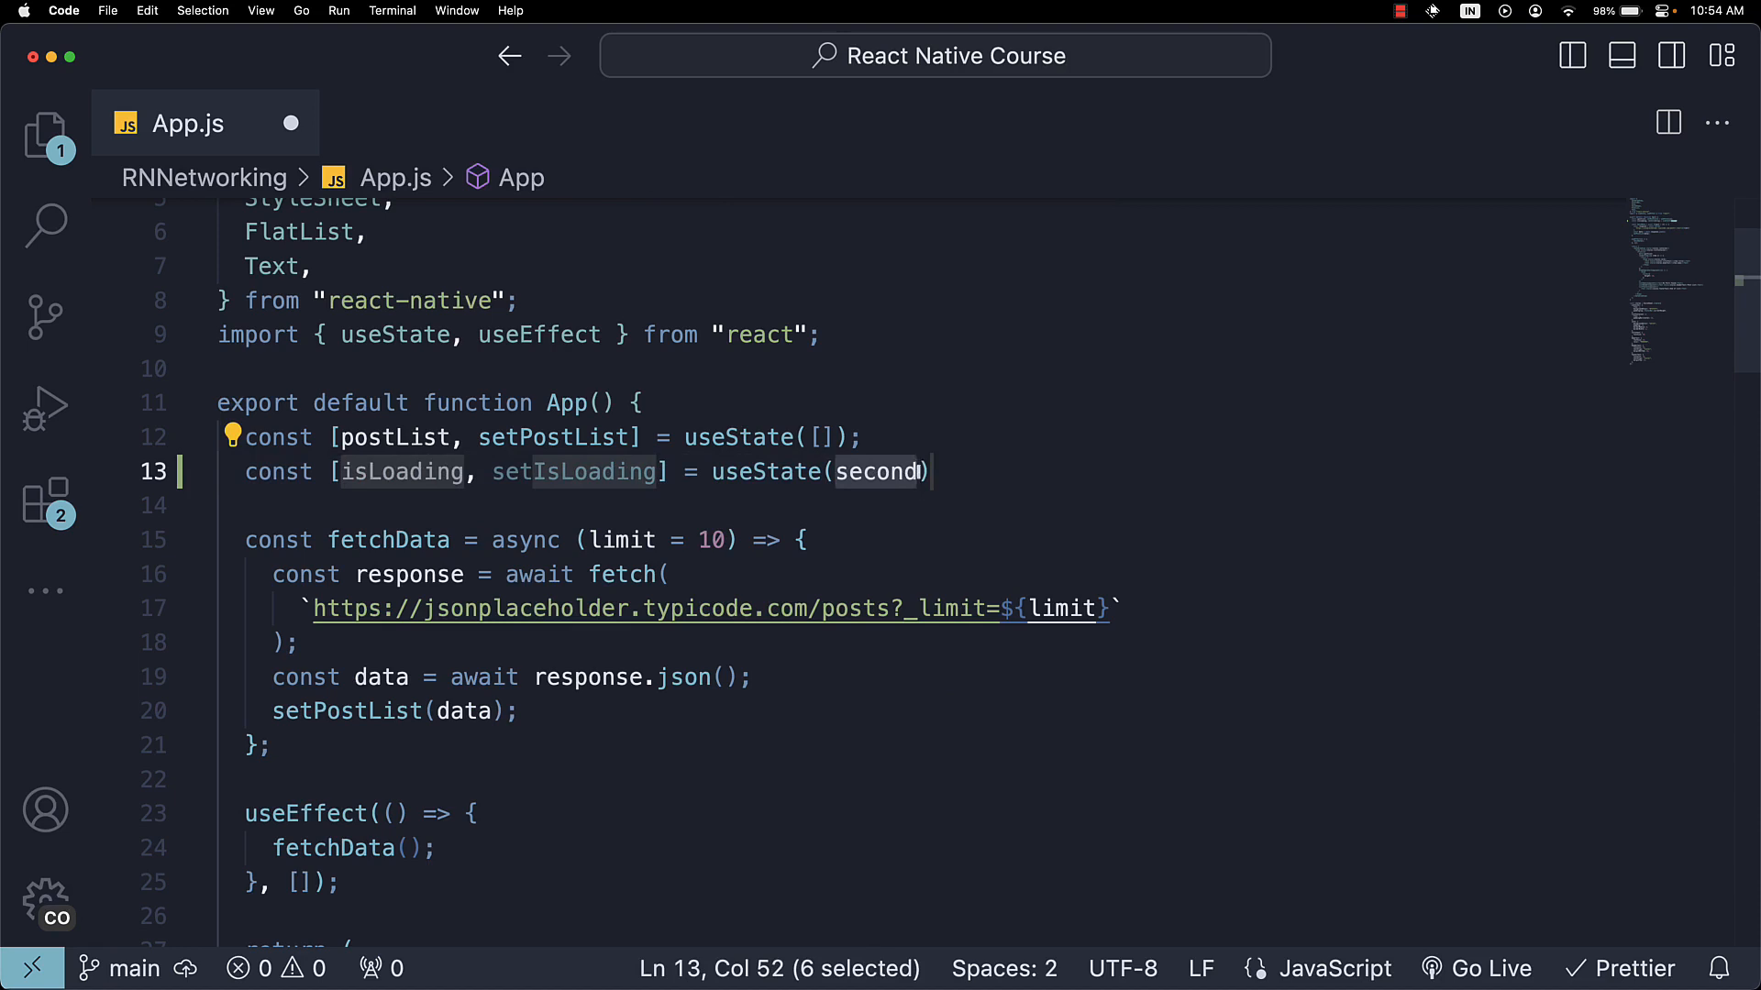
pyautogui.write('true')
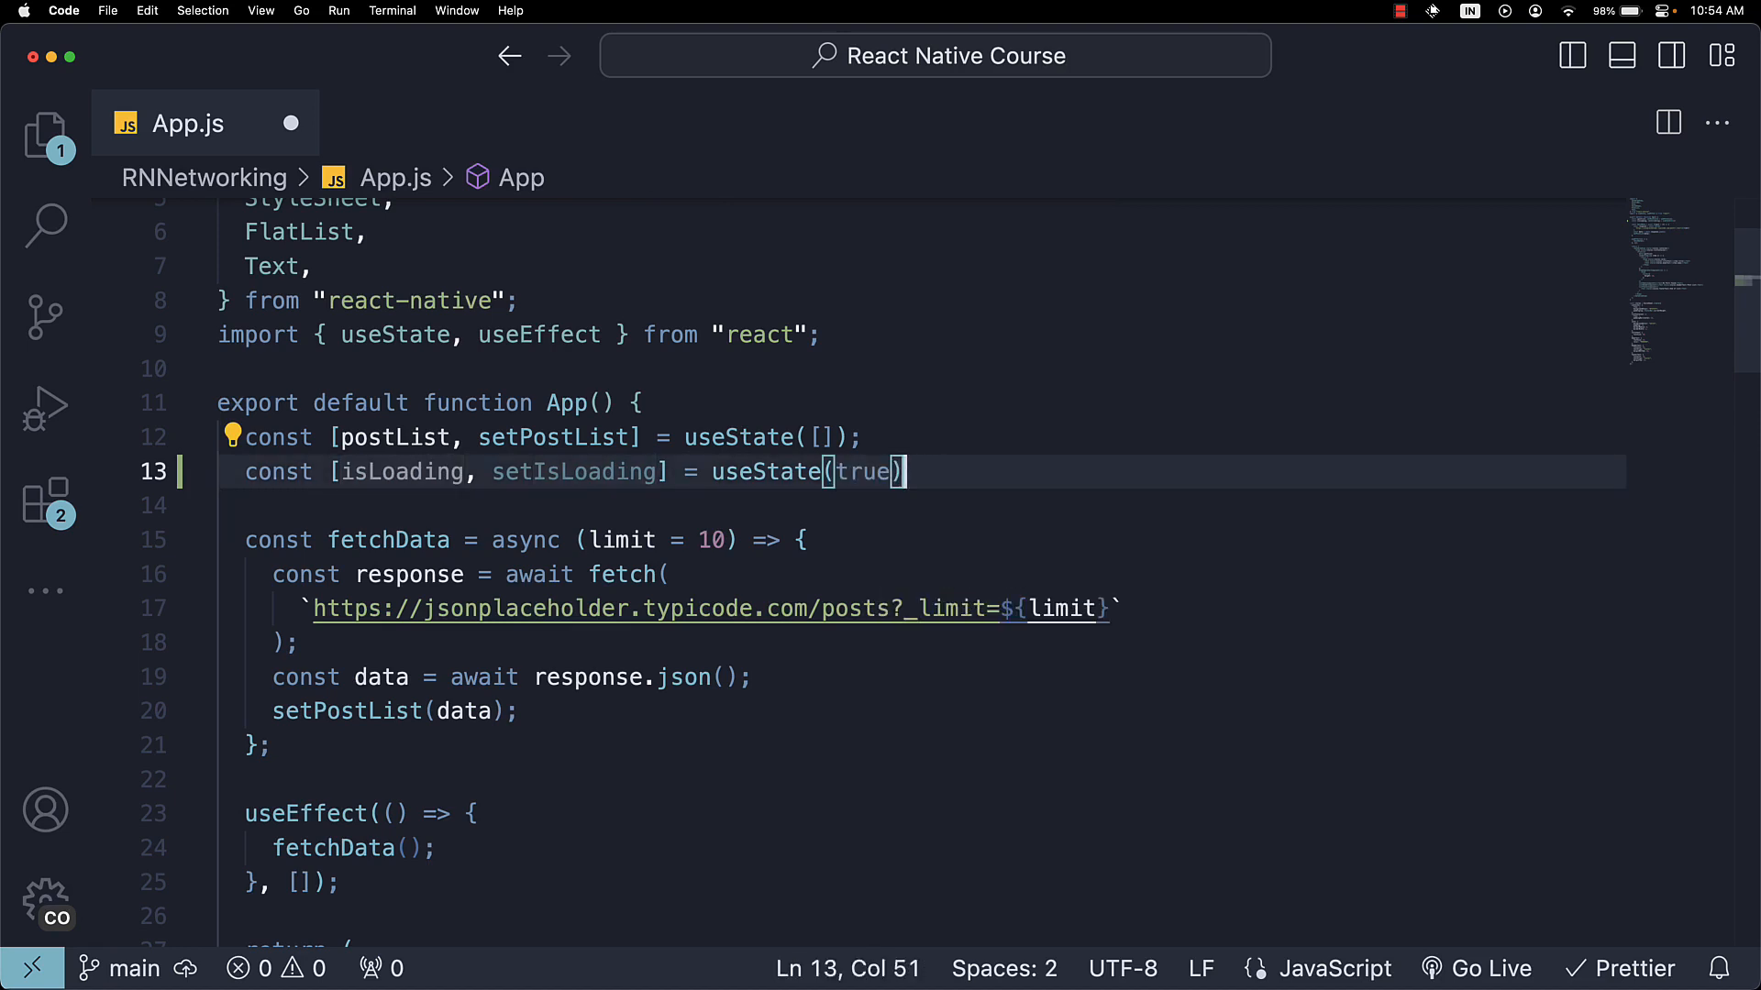
pyautogui.moveTo(975, 460)
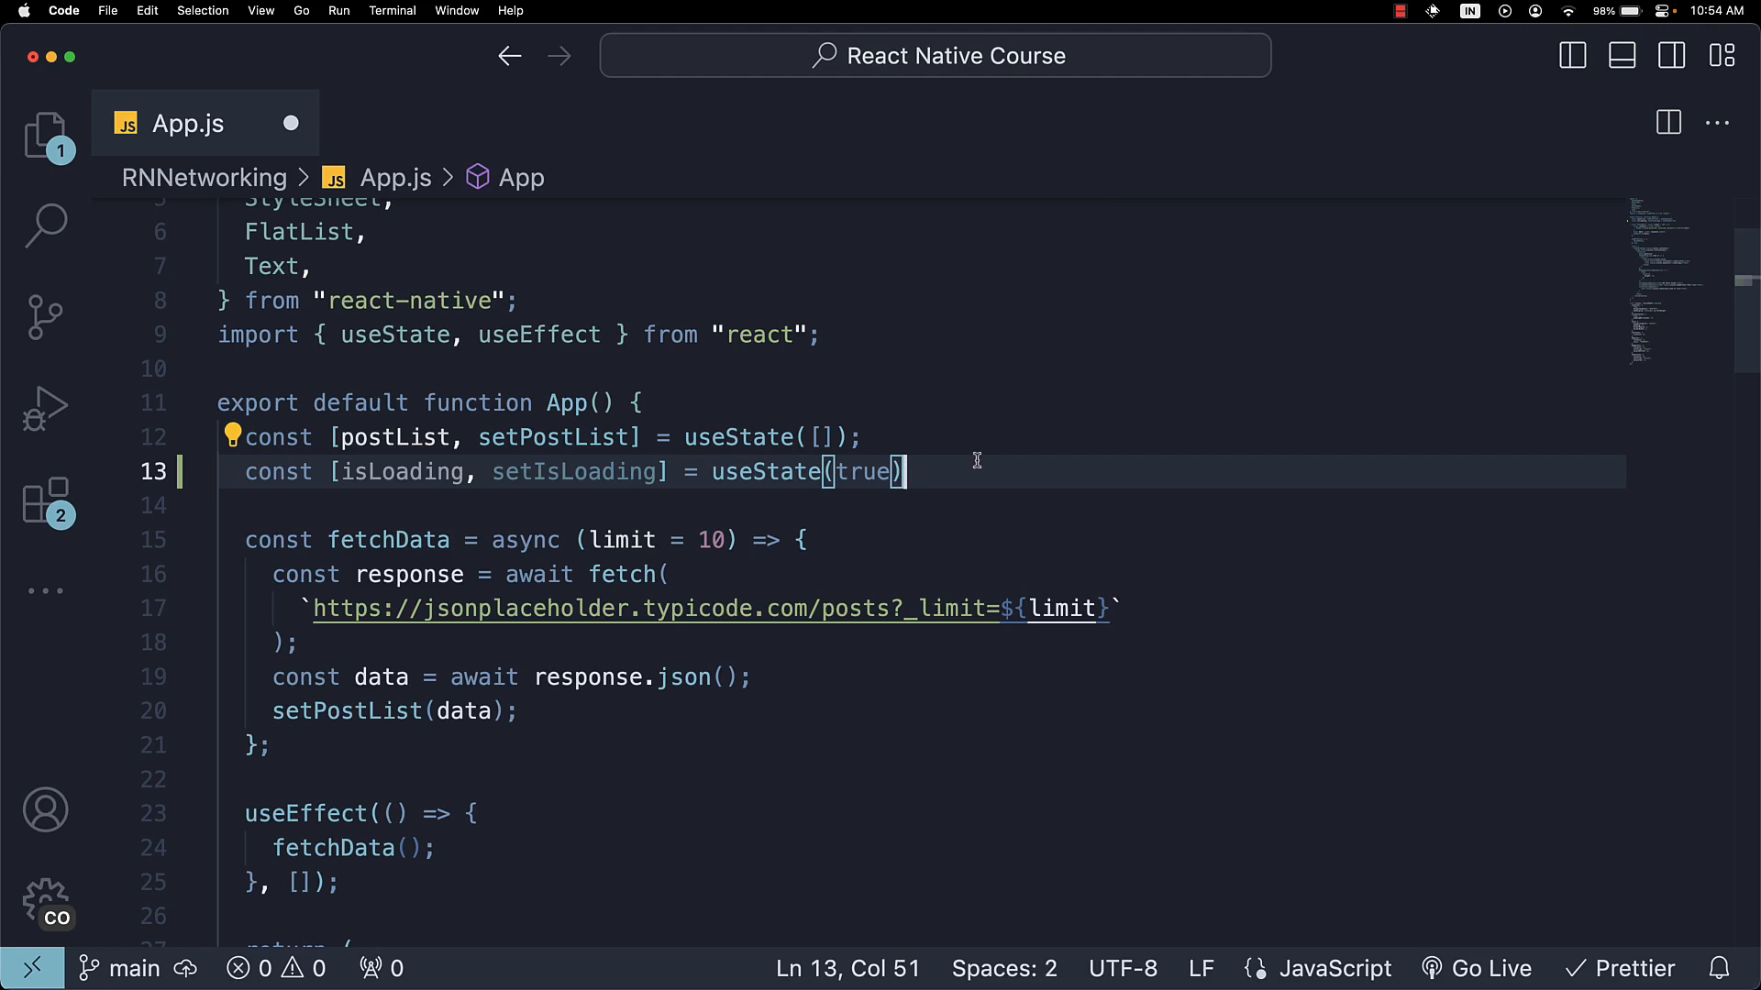
pyautogui.moveTo(1009, 459)
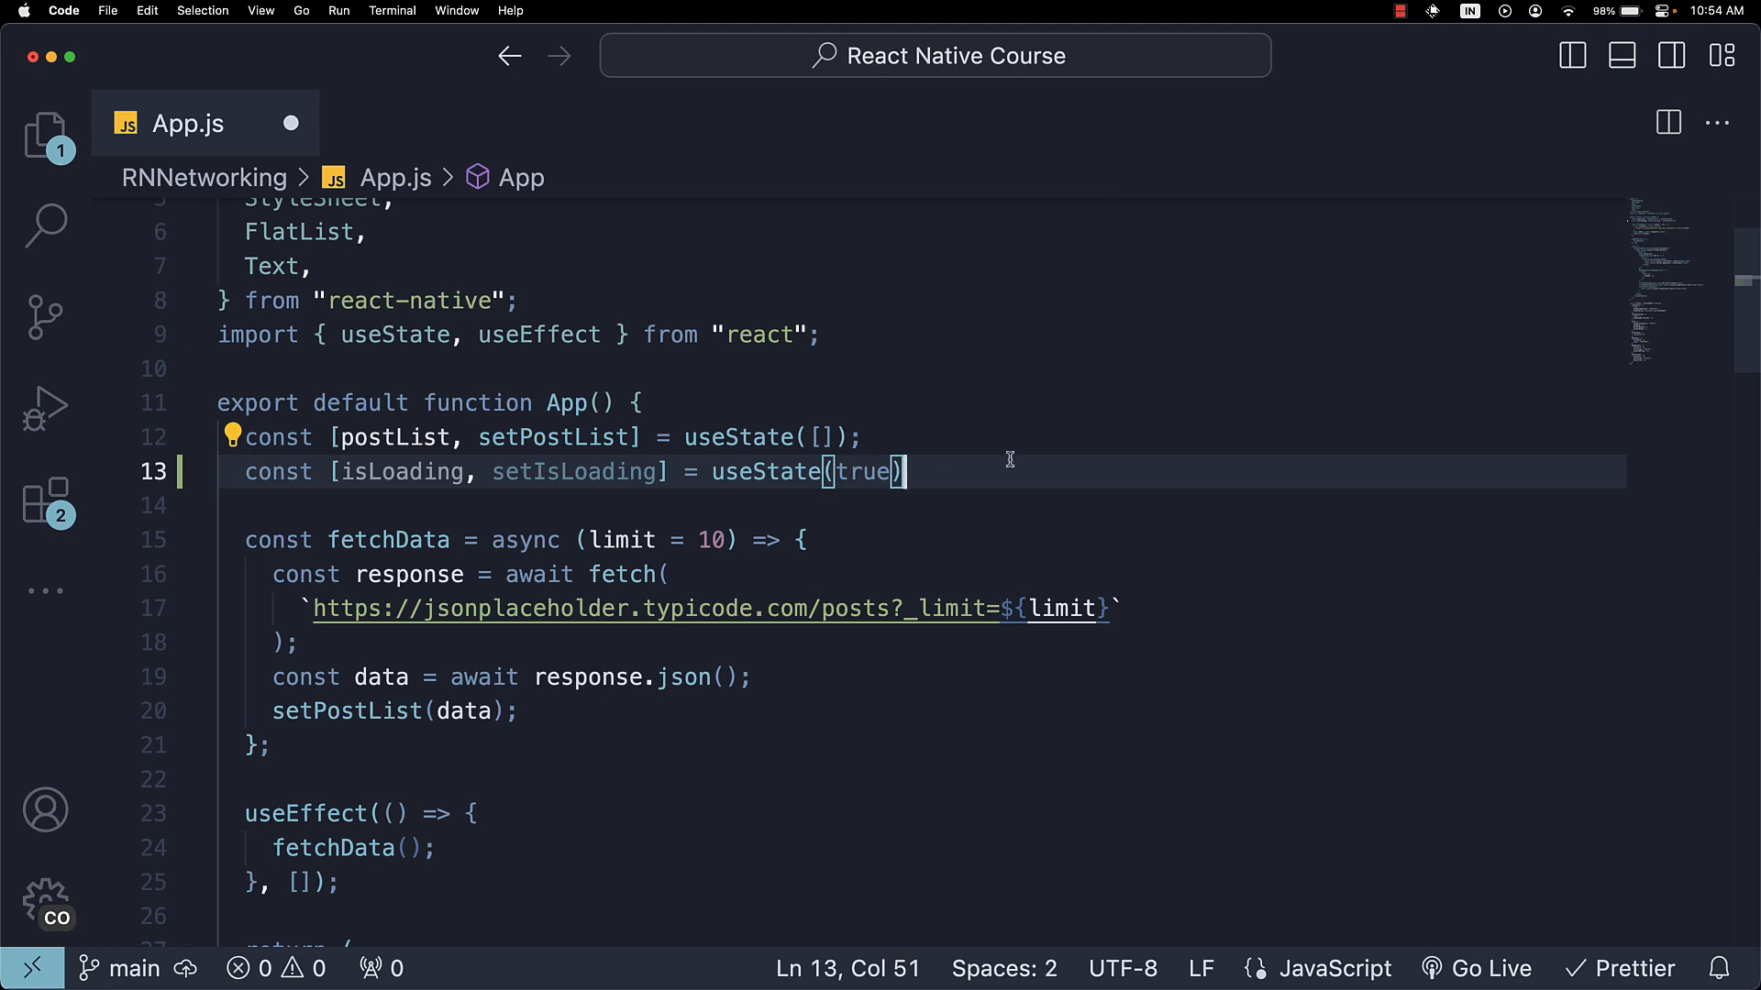
# Call setIsLoading(false) right after setPostList(data) in fetchData and save.
pyautogui.scroll(-3)
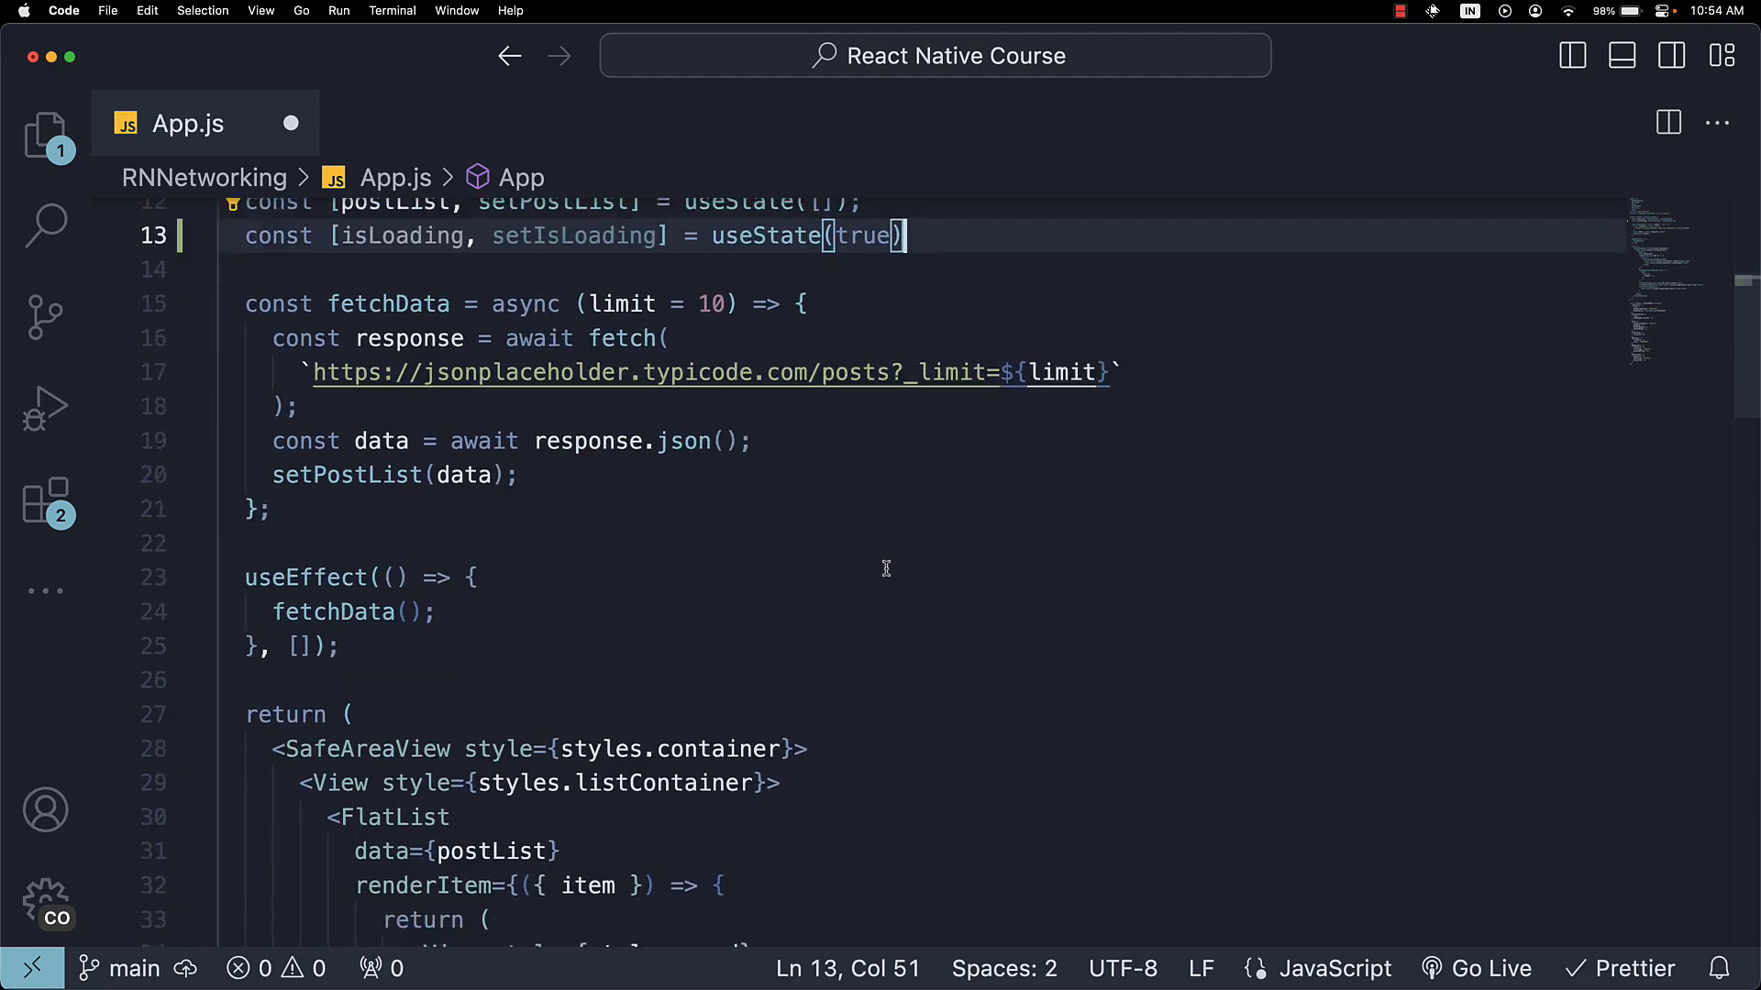
pyautogui.scroll(-3)
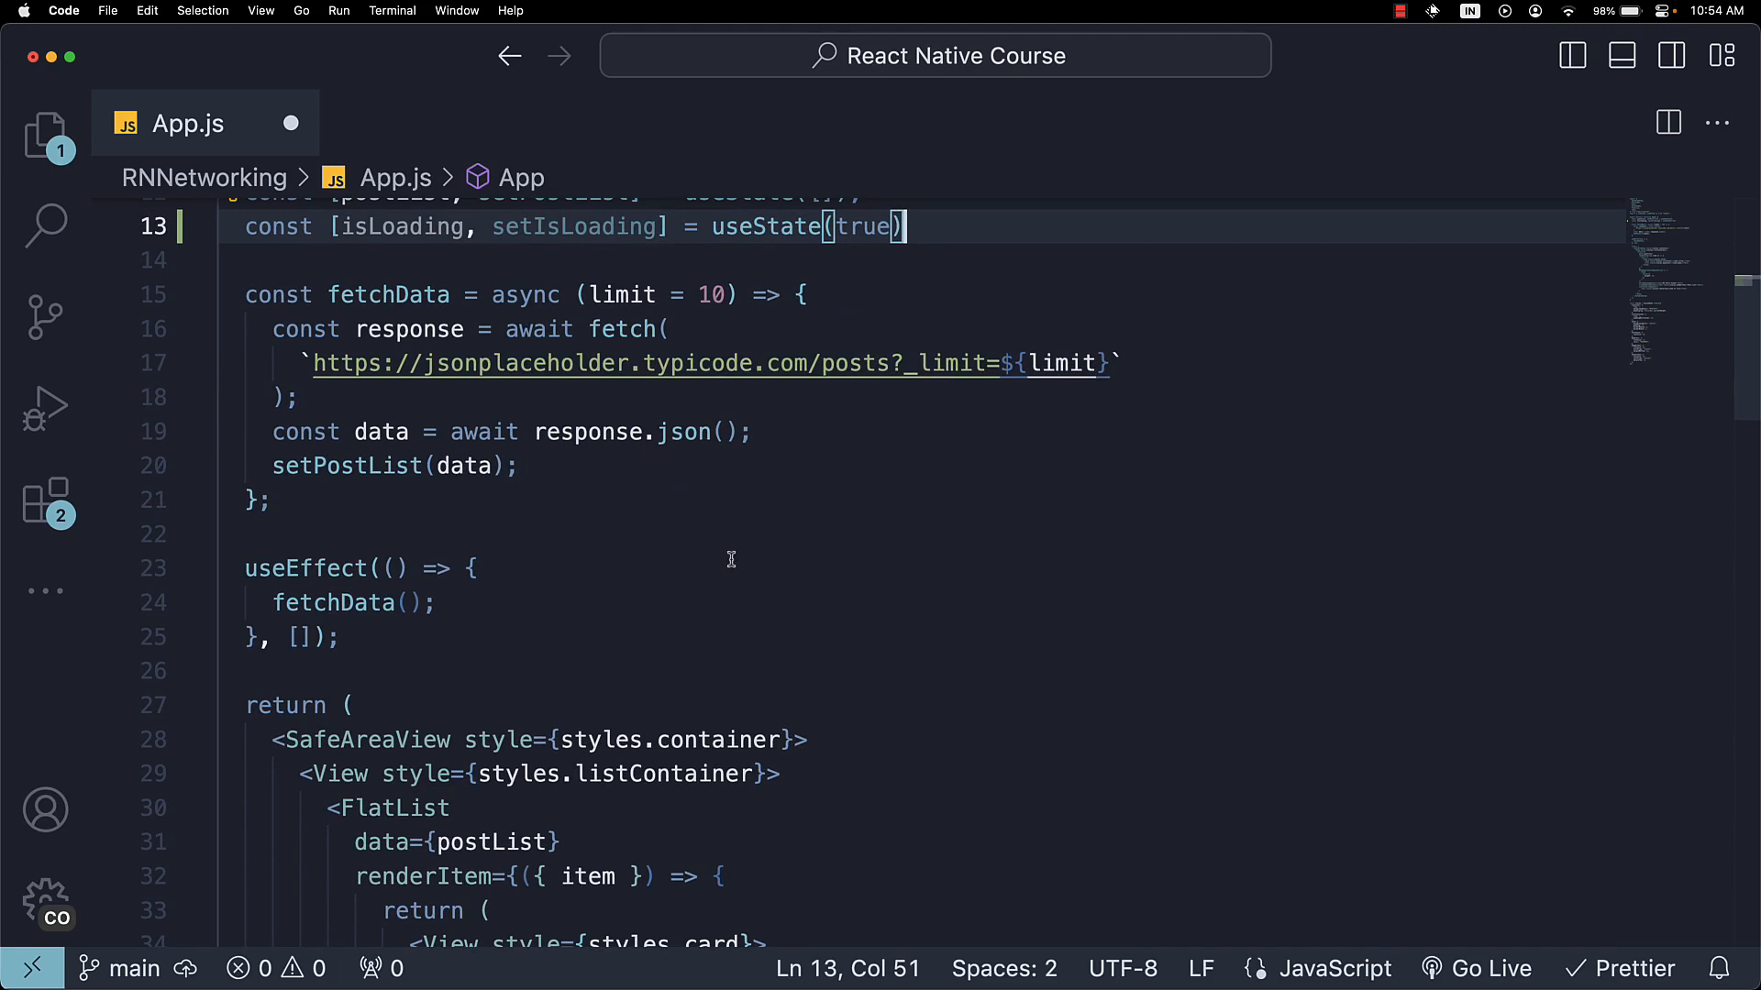
pyautogui.click(519, 464)
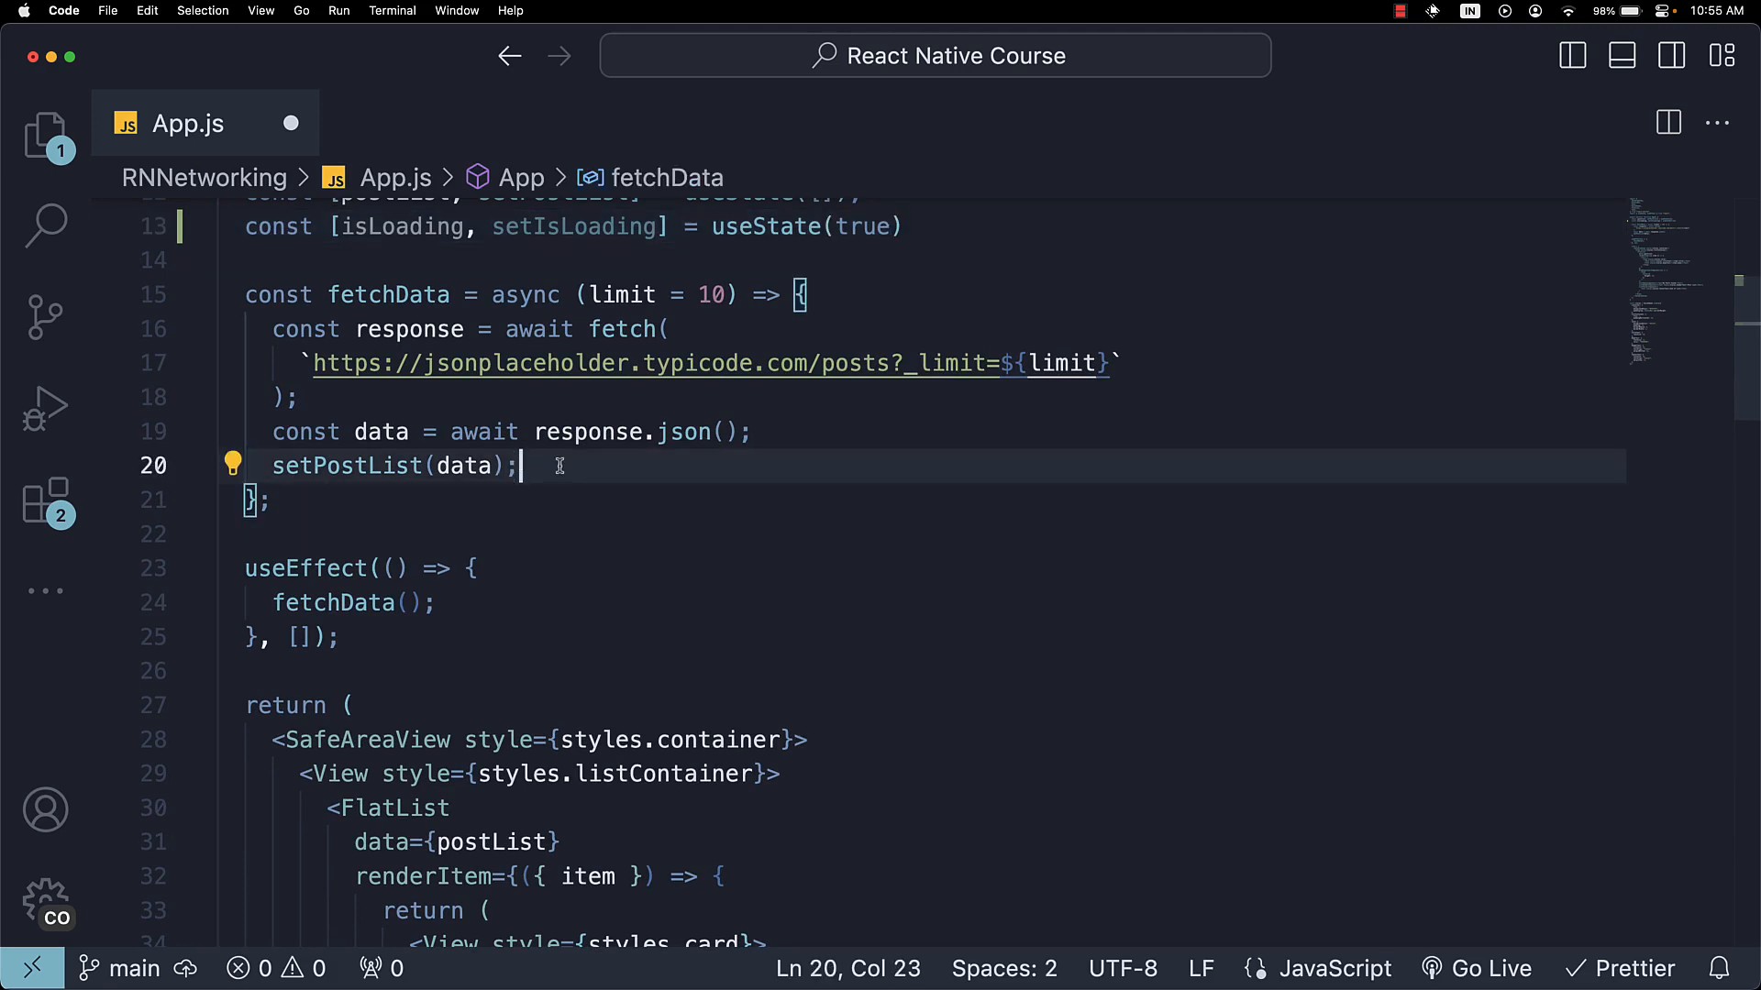
pyautogui.write('s')
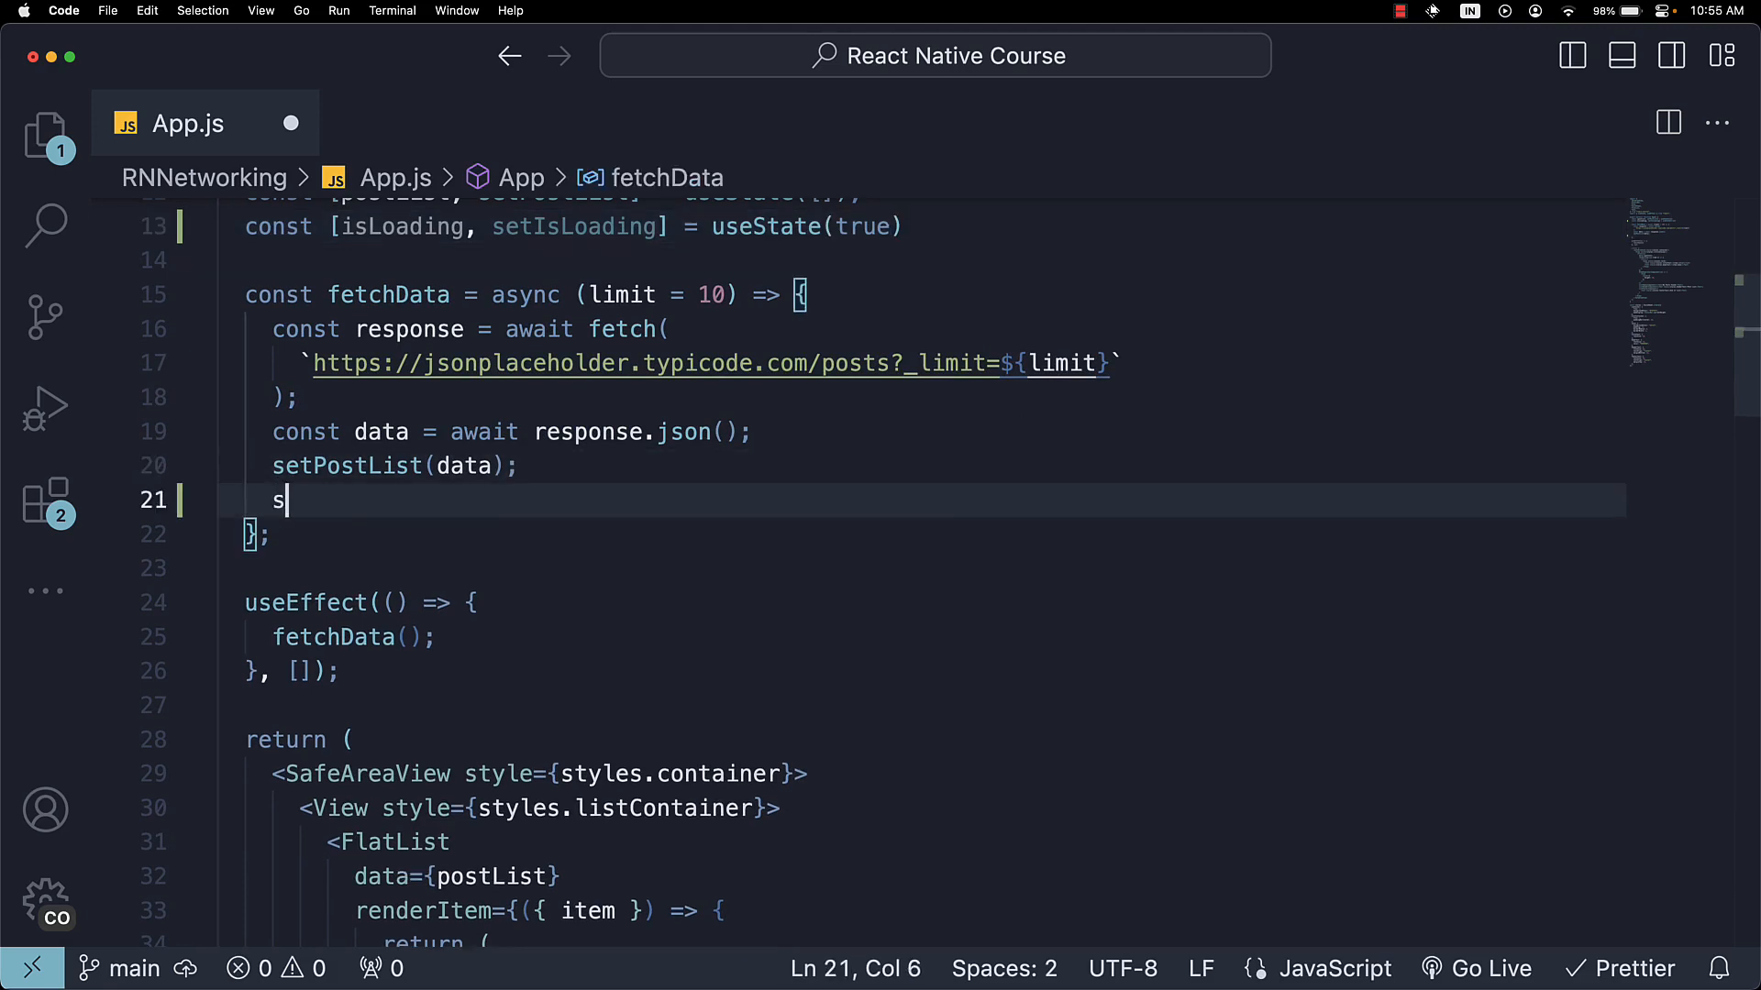
pyautogui.write('etIsLoading')
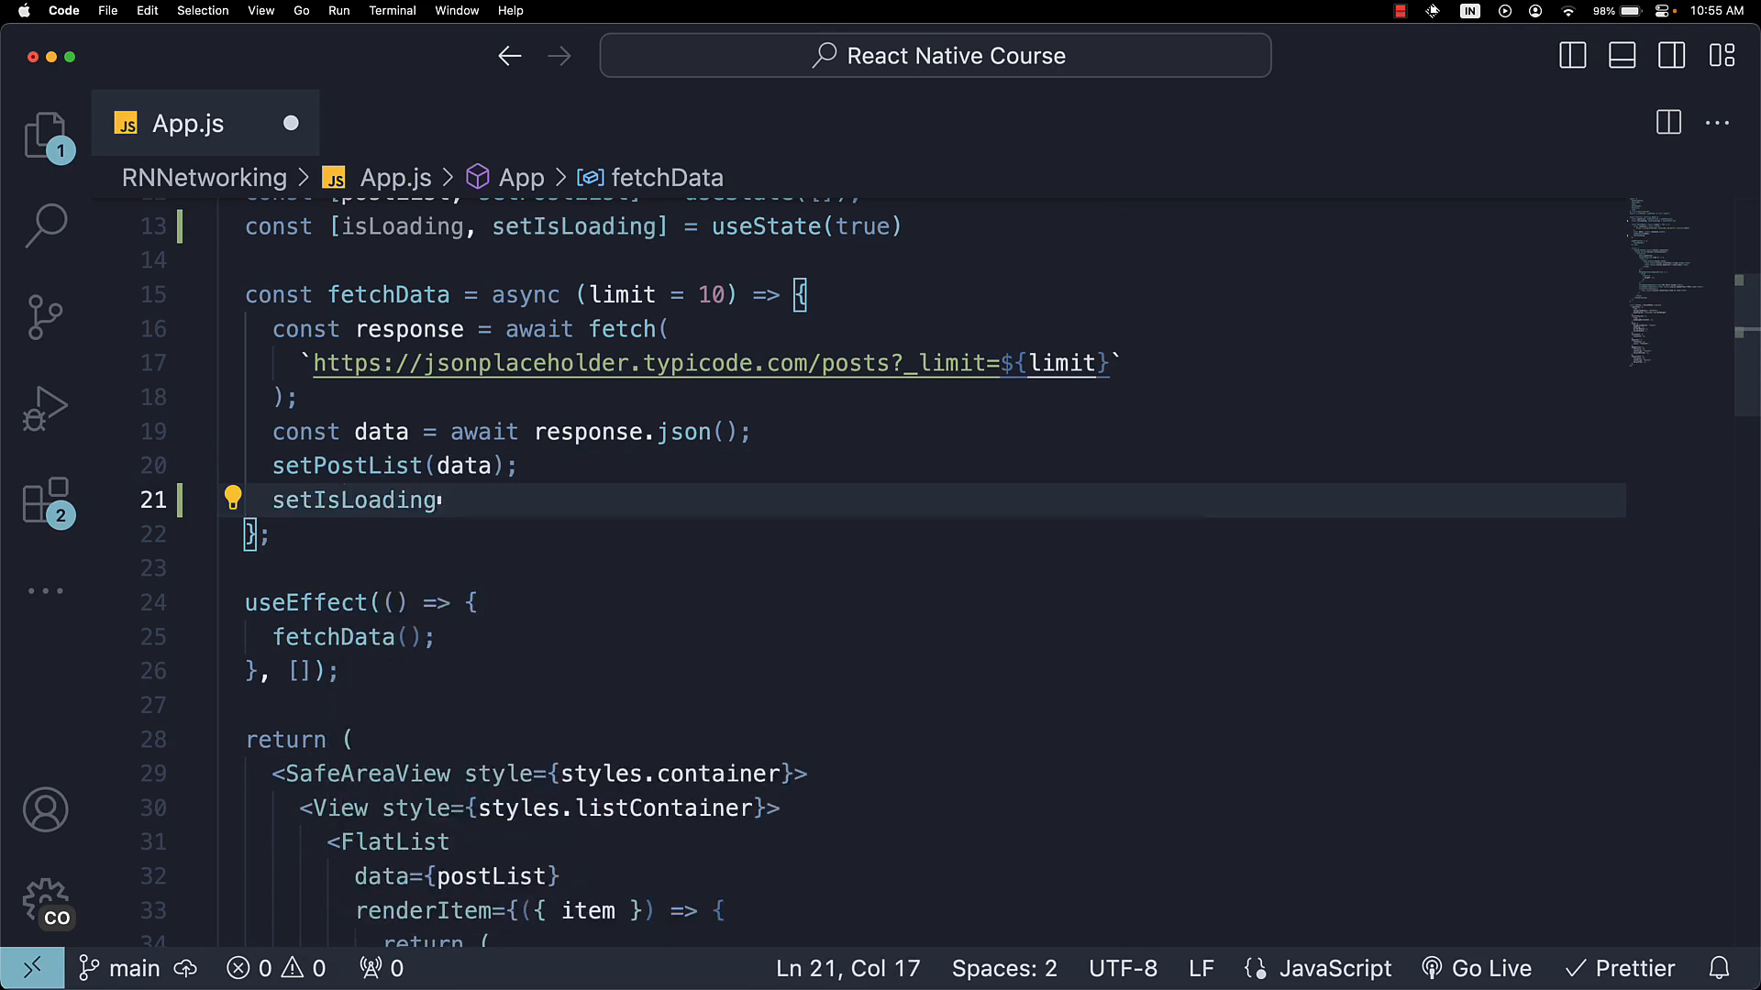
pyautogui.write('(false);')
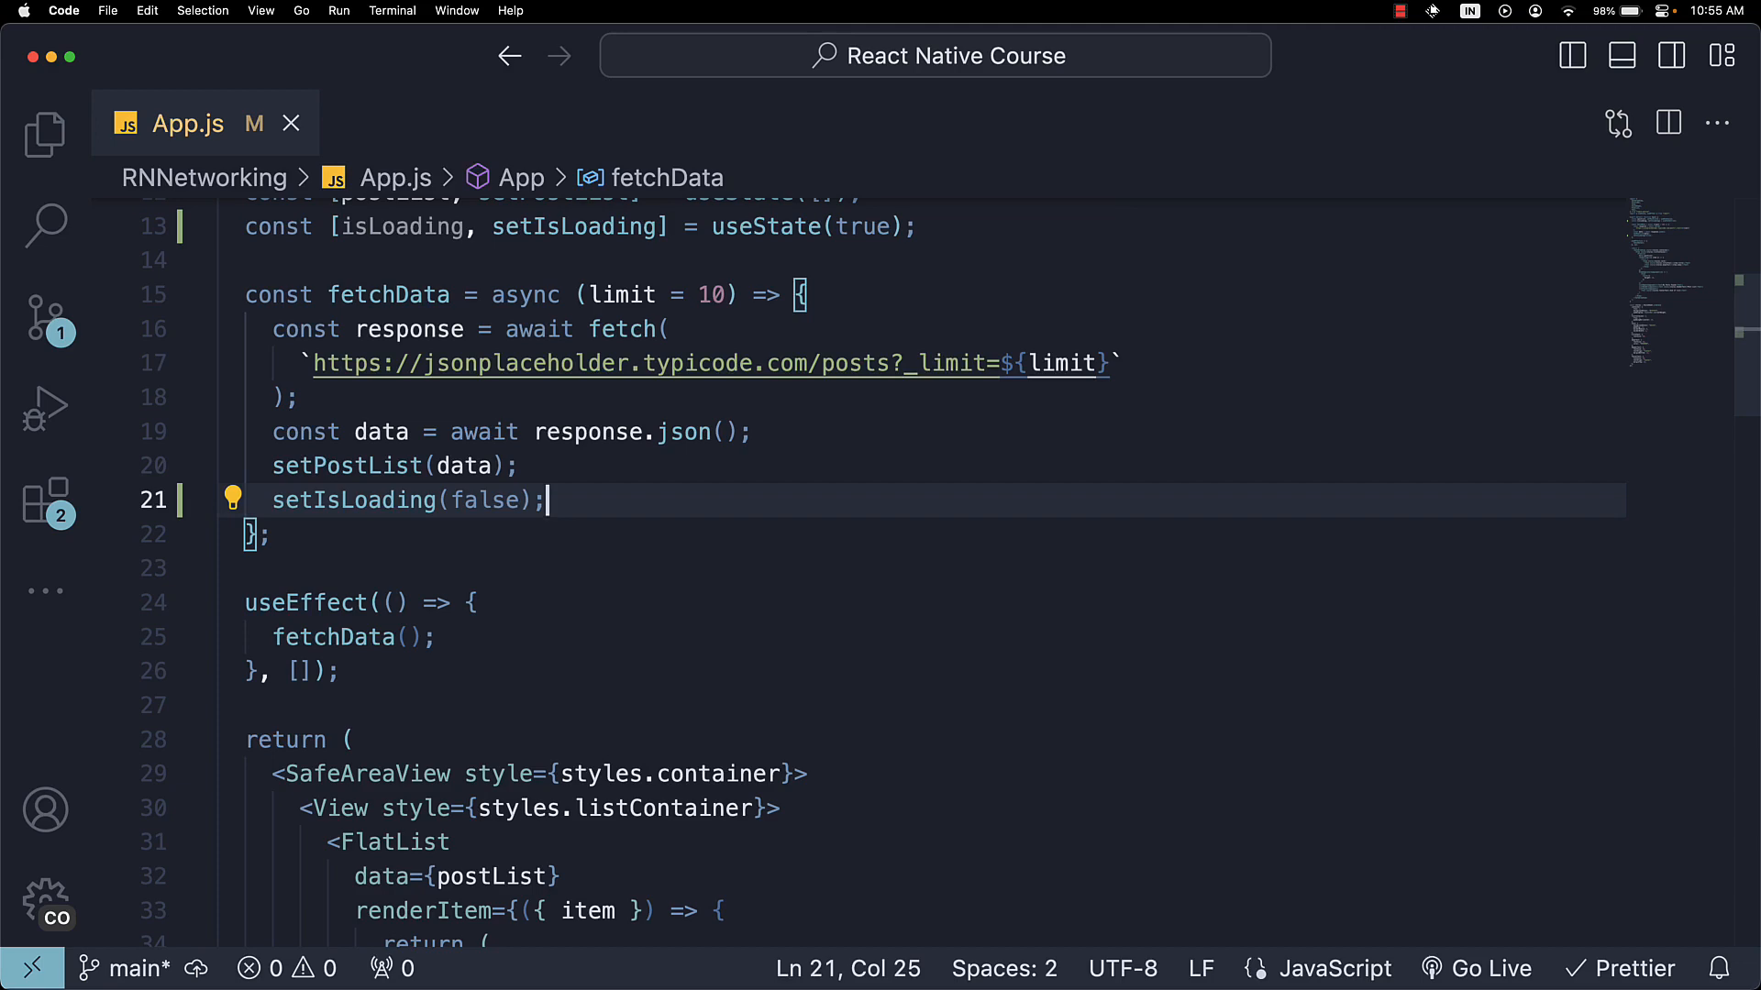
pyautogui.scroll(3)
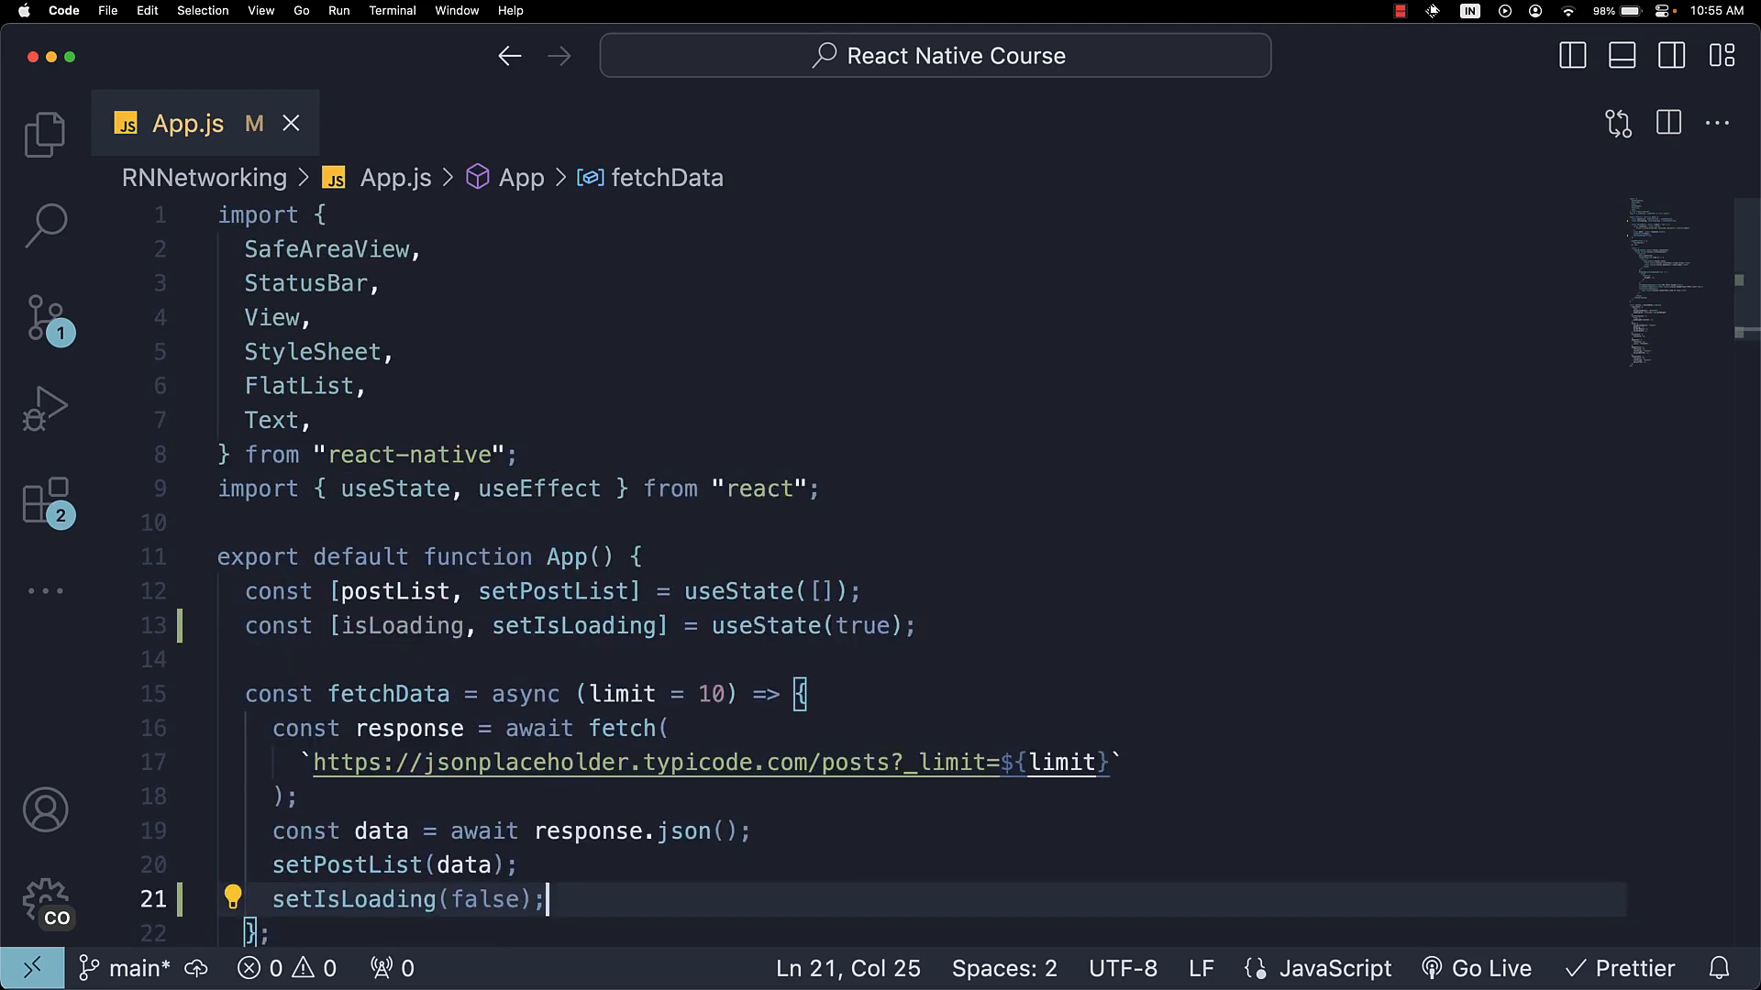
# Import ActivityIndicator from react-native alongside Text.
pyautogui.press('enter')
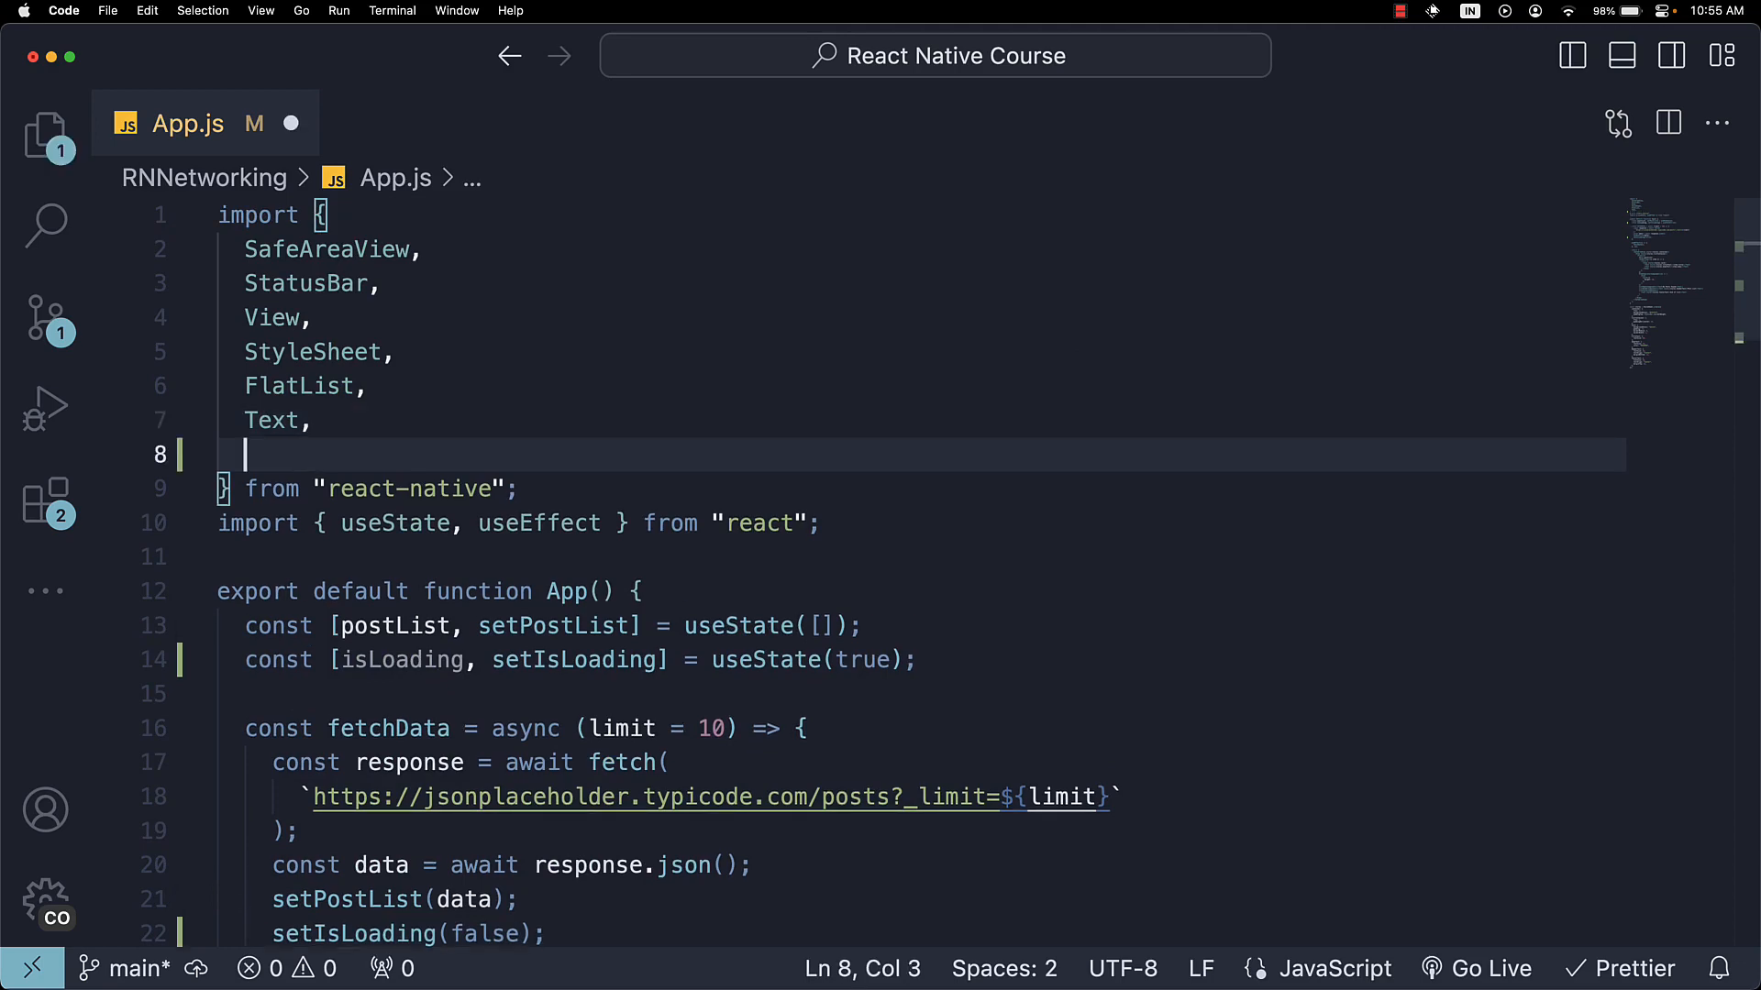
pyautogui.write('ActivityIndicator')
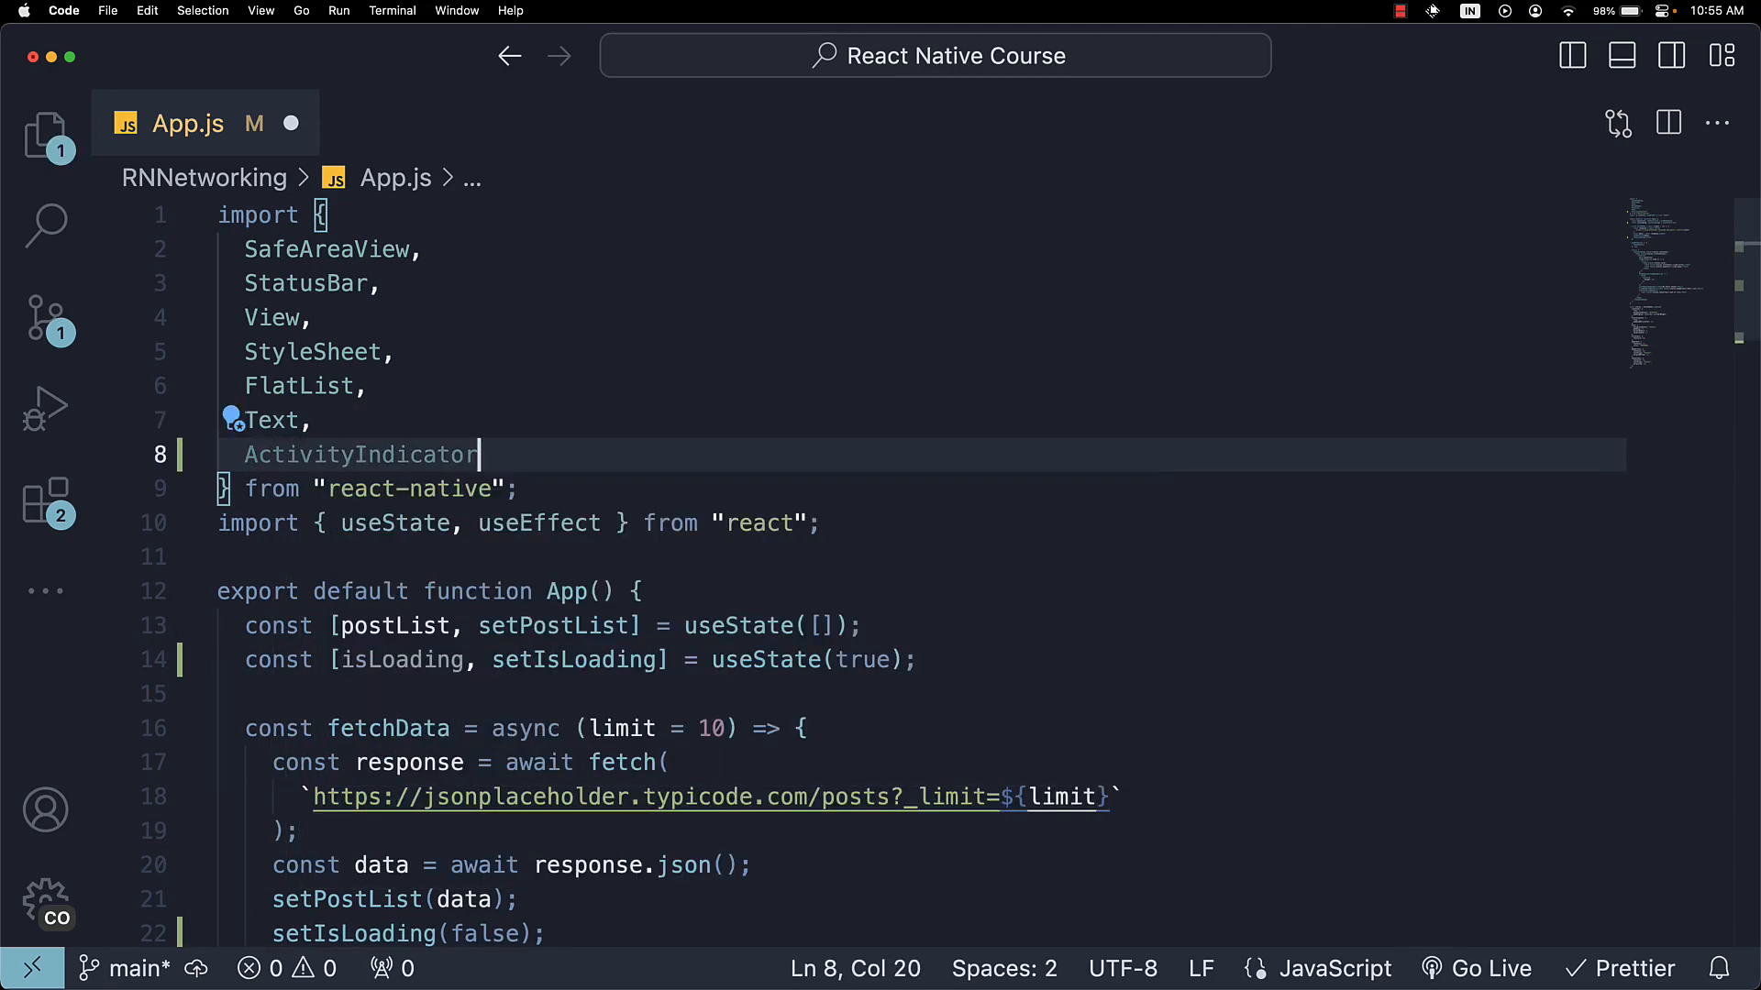
pyautogui.scroll(-3)
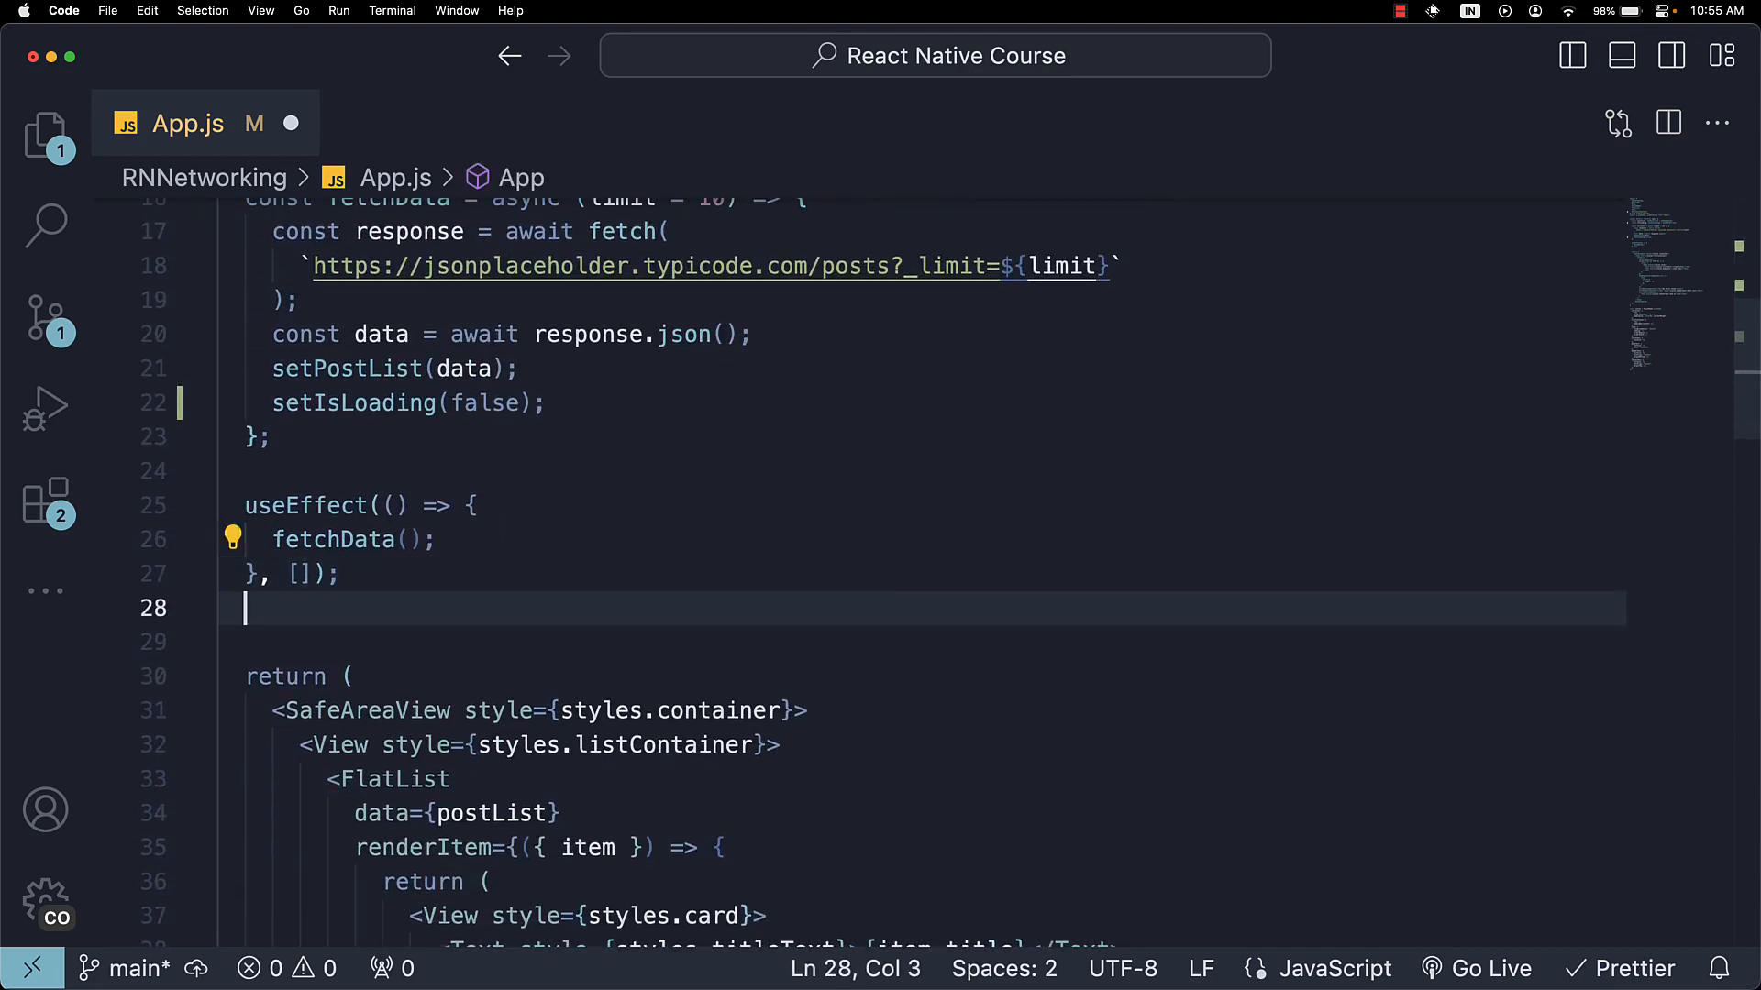
# Return a styles.loadingContainer SafeAreaView with a large ActivityIndicator colored 0000ff when isLoading.
pyautogui.write('if(')
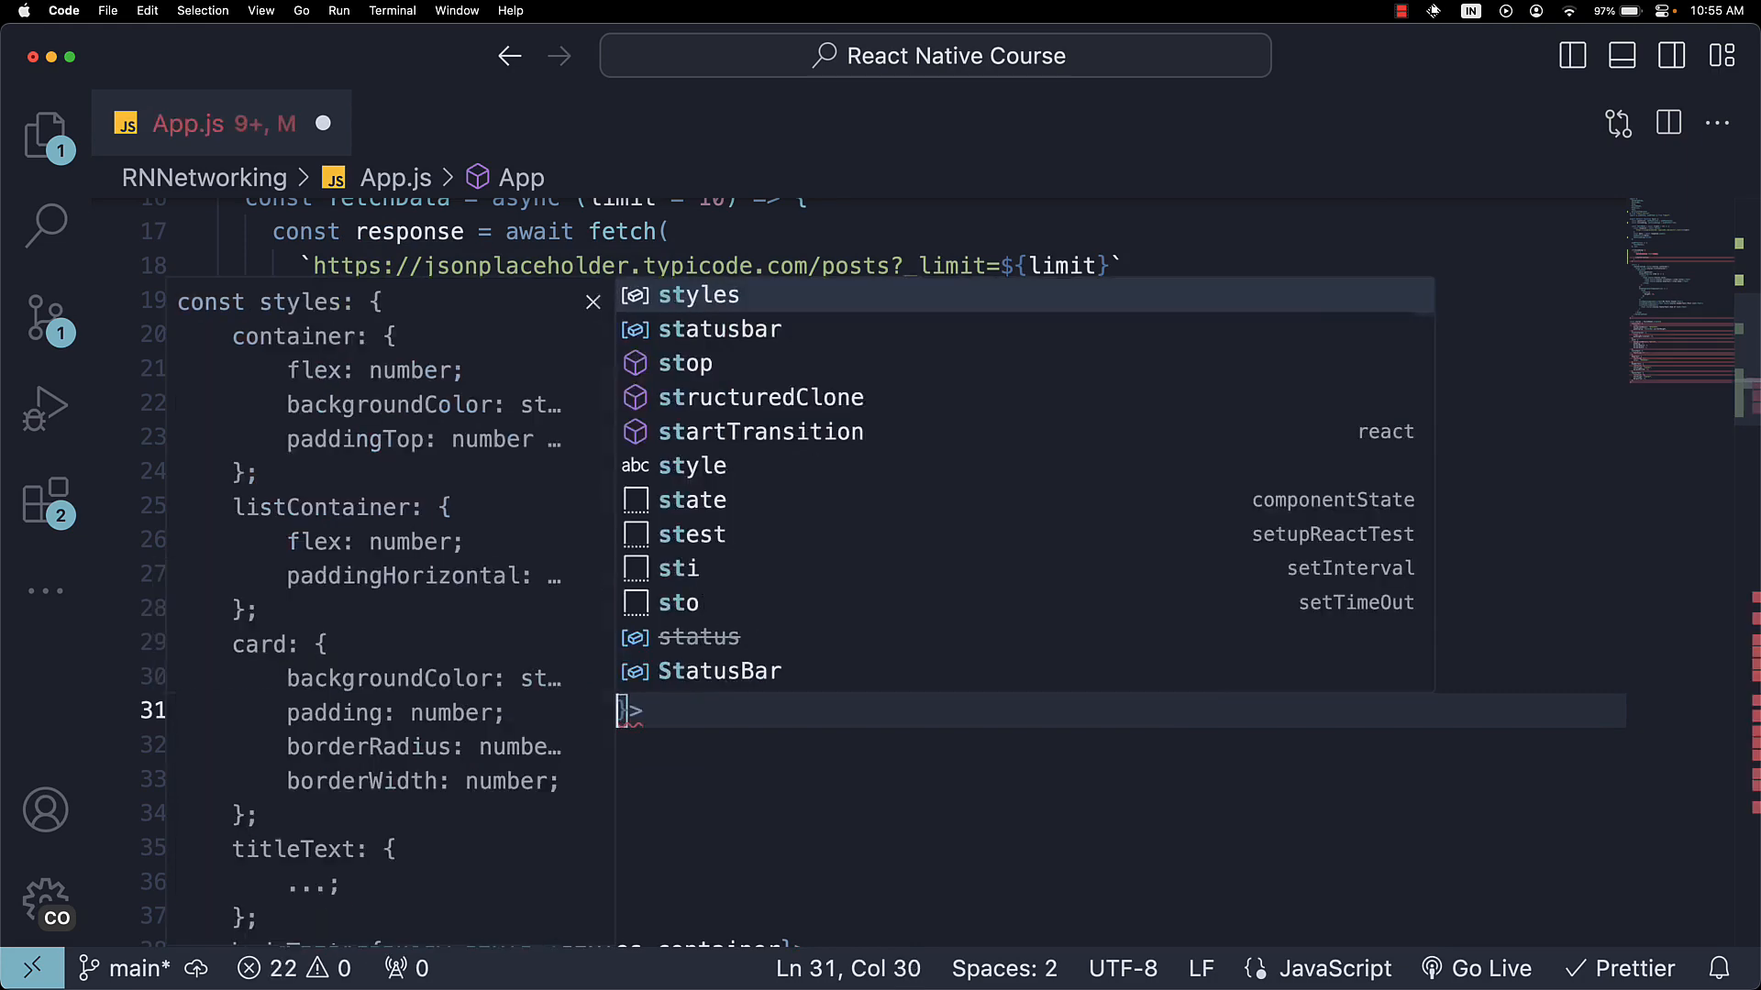
pyautogui.write('styles.loadingContainer')
pyautogui.write('<ActivityIndicator')
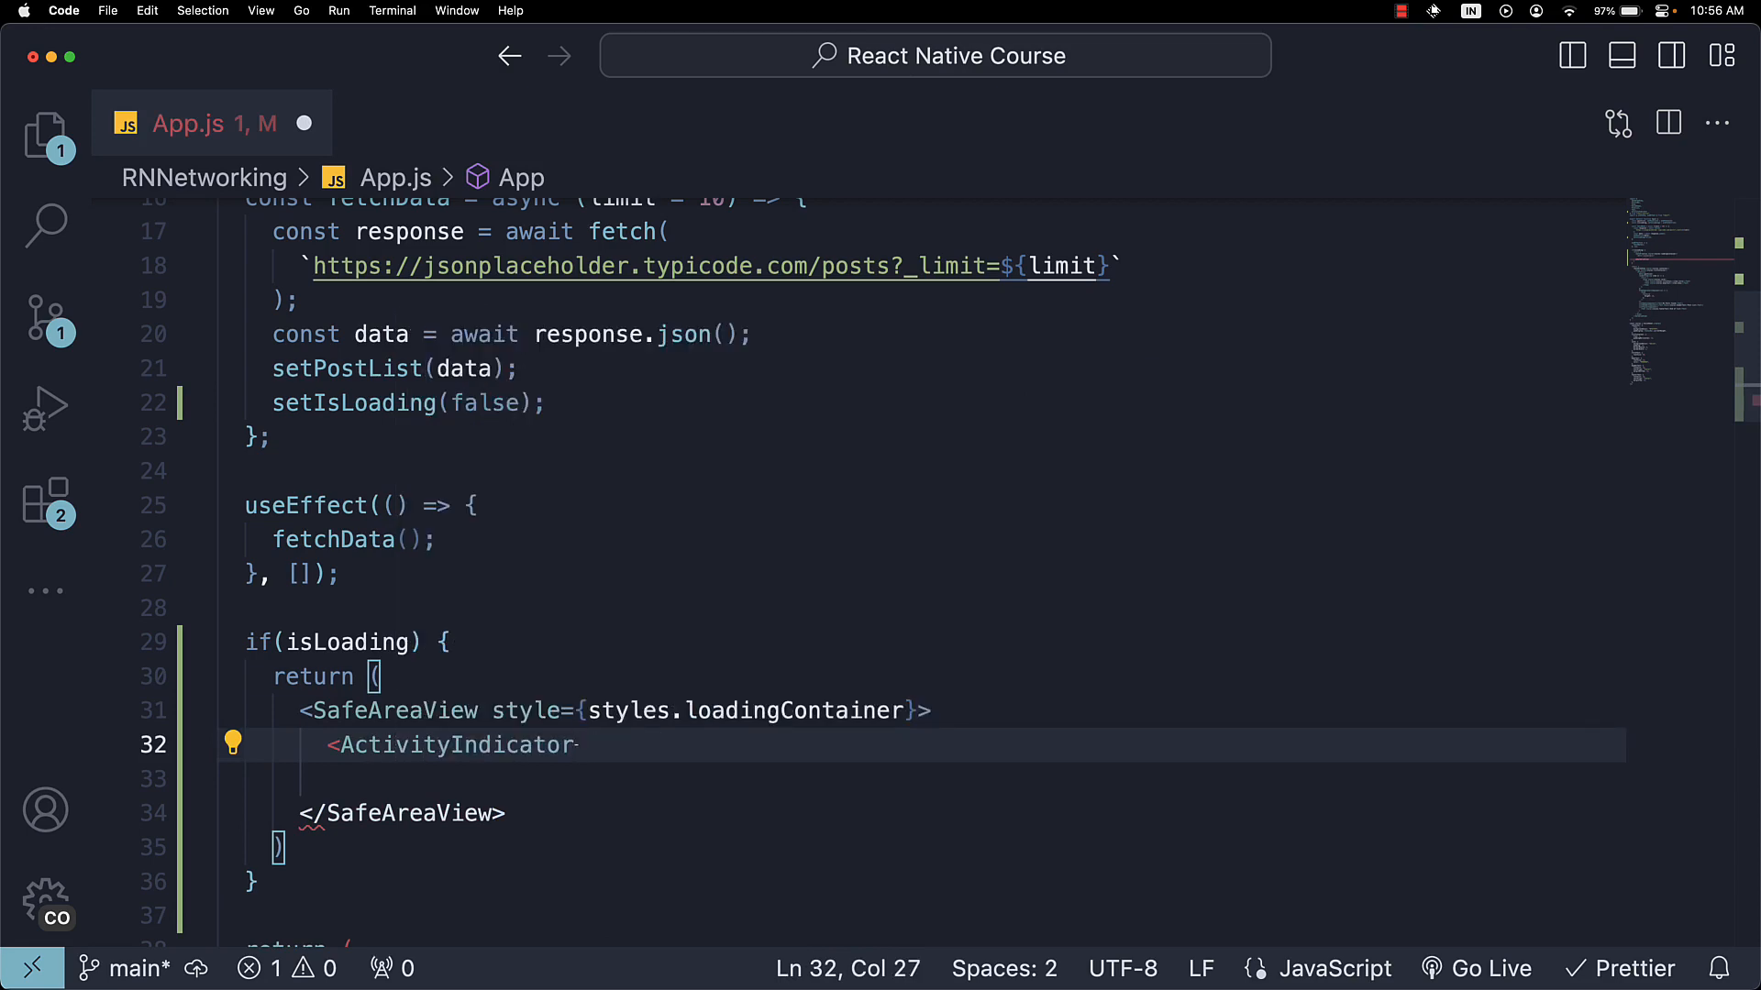
pyautogui.write('size="large" /')
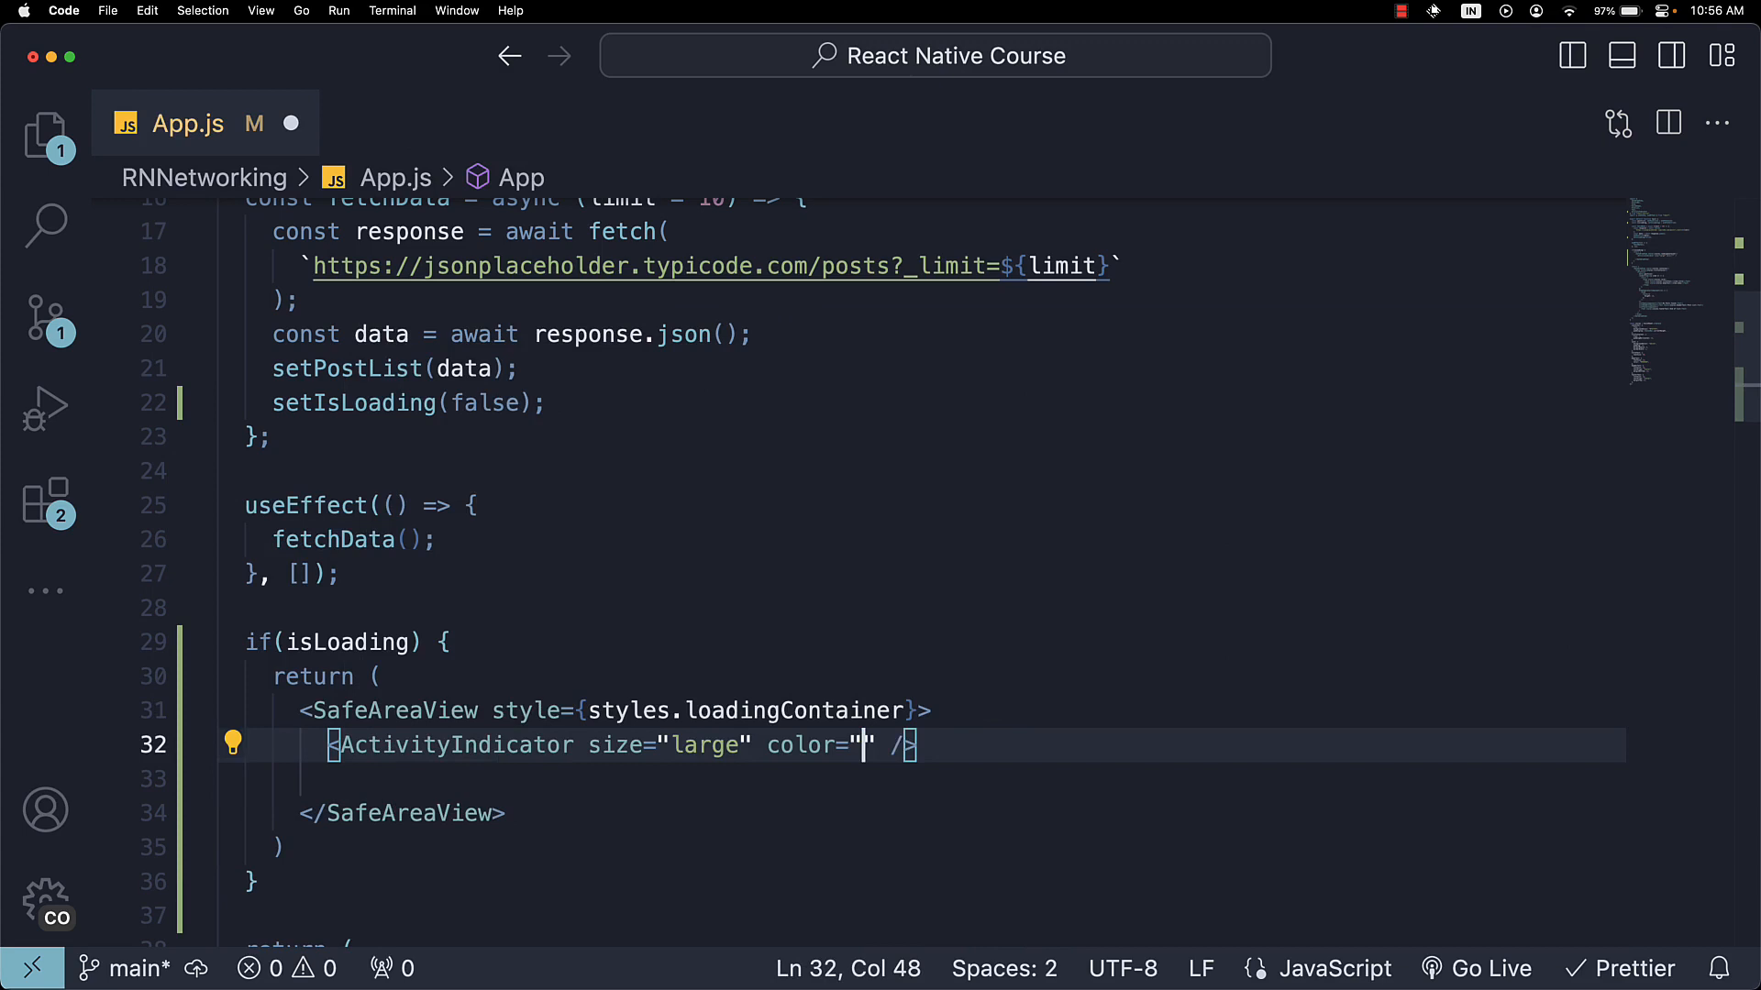
pyautogui.write('0000')
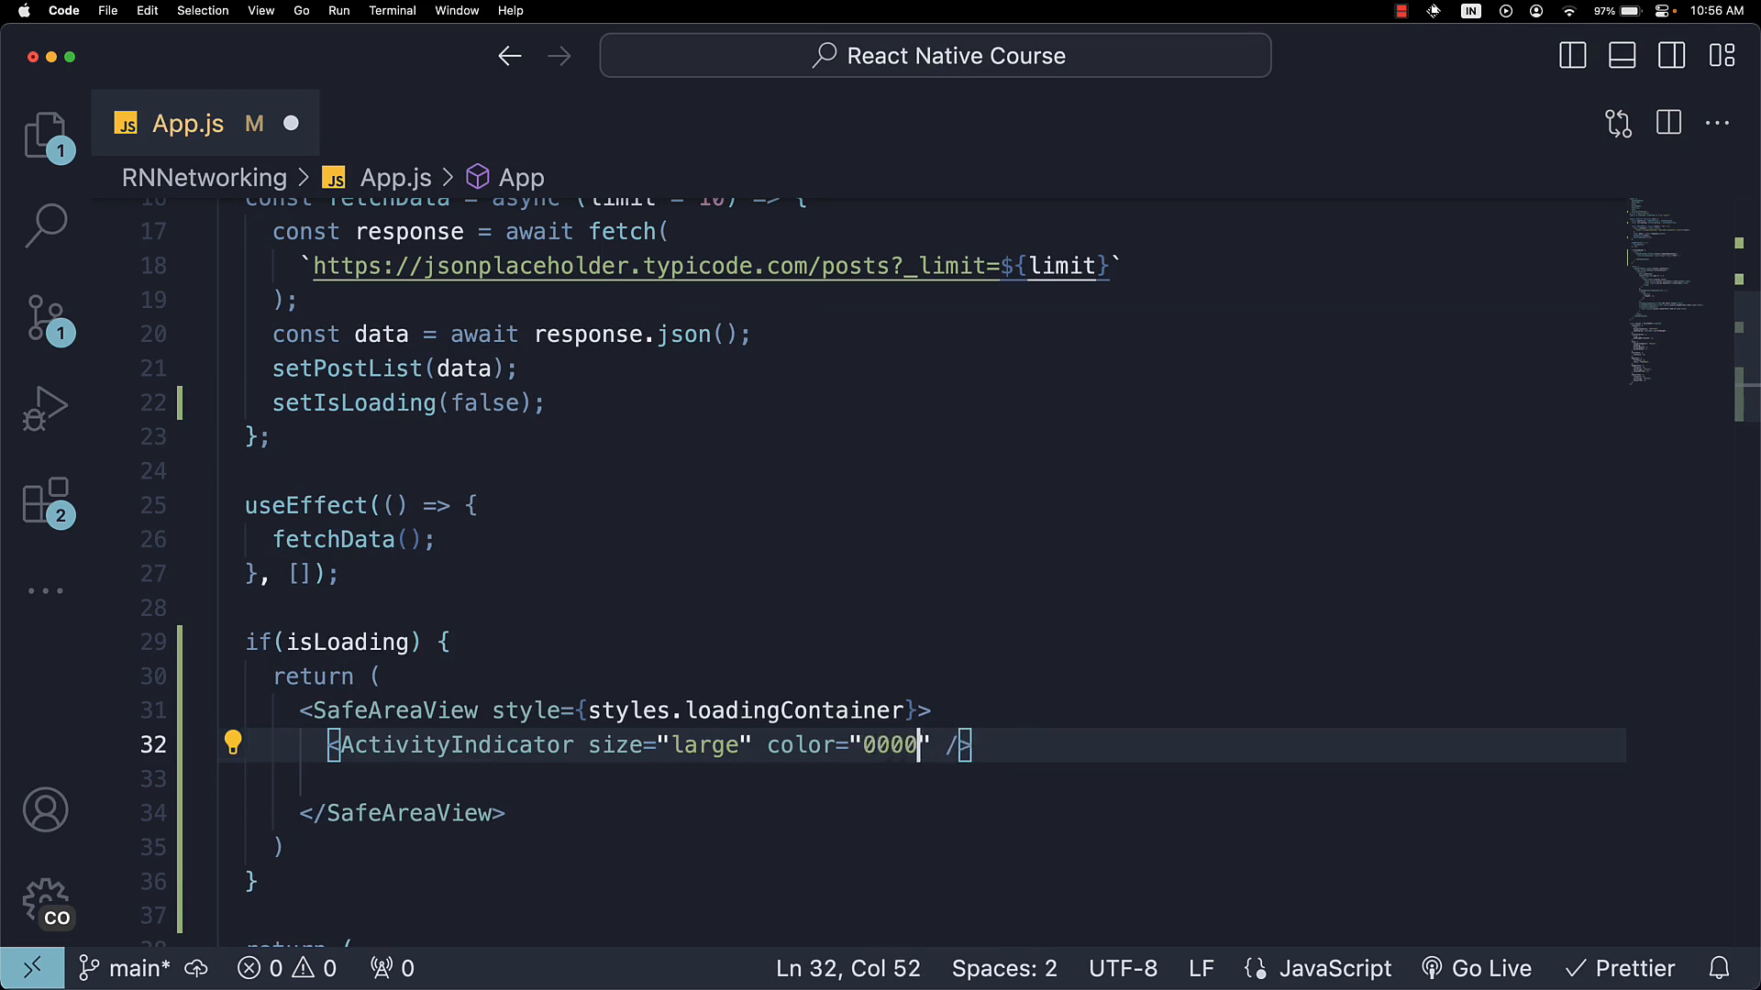
# Add a Loading... Text element under the ActivityIndicator.
pyautogui.write('<Text')
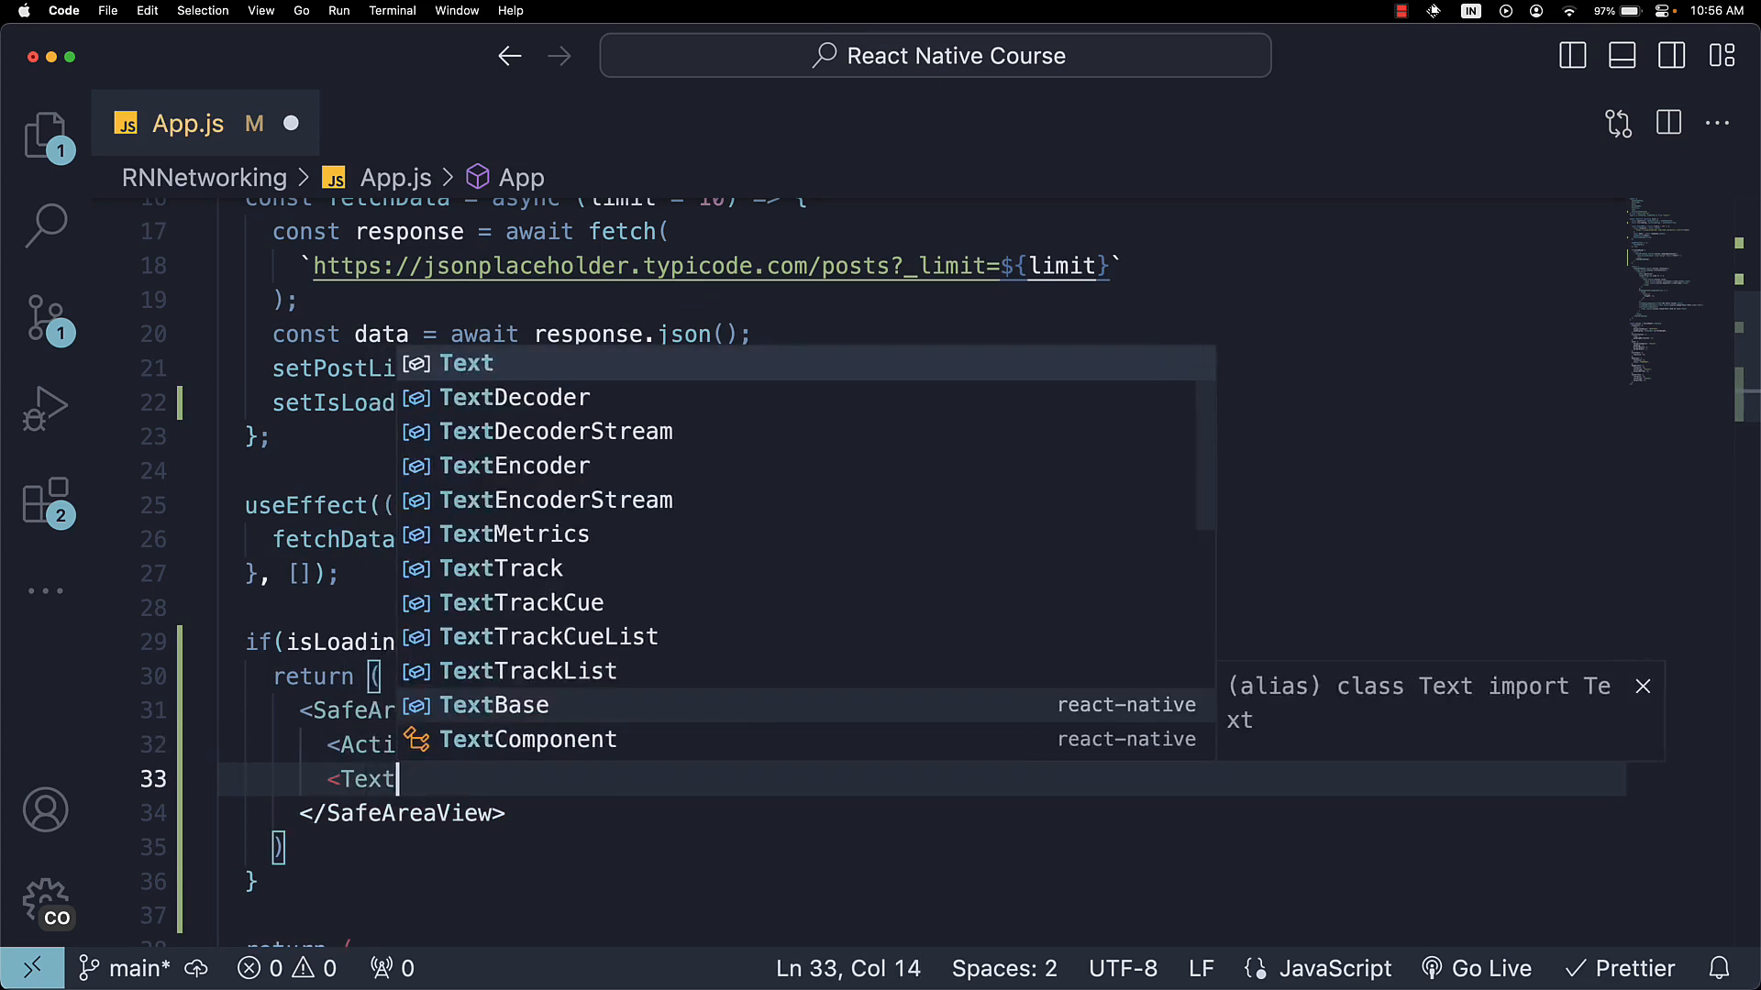
pyautogui.write('>Loading...</Text>')
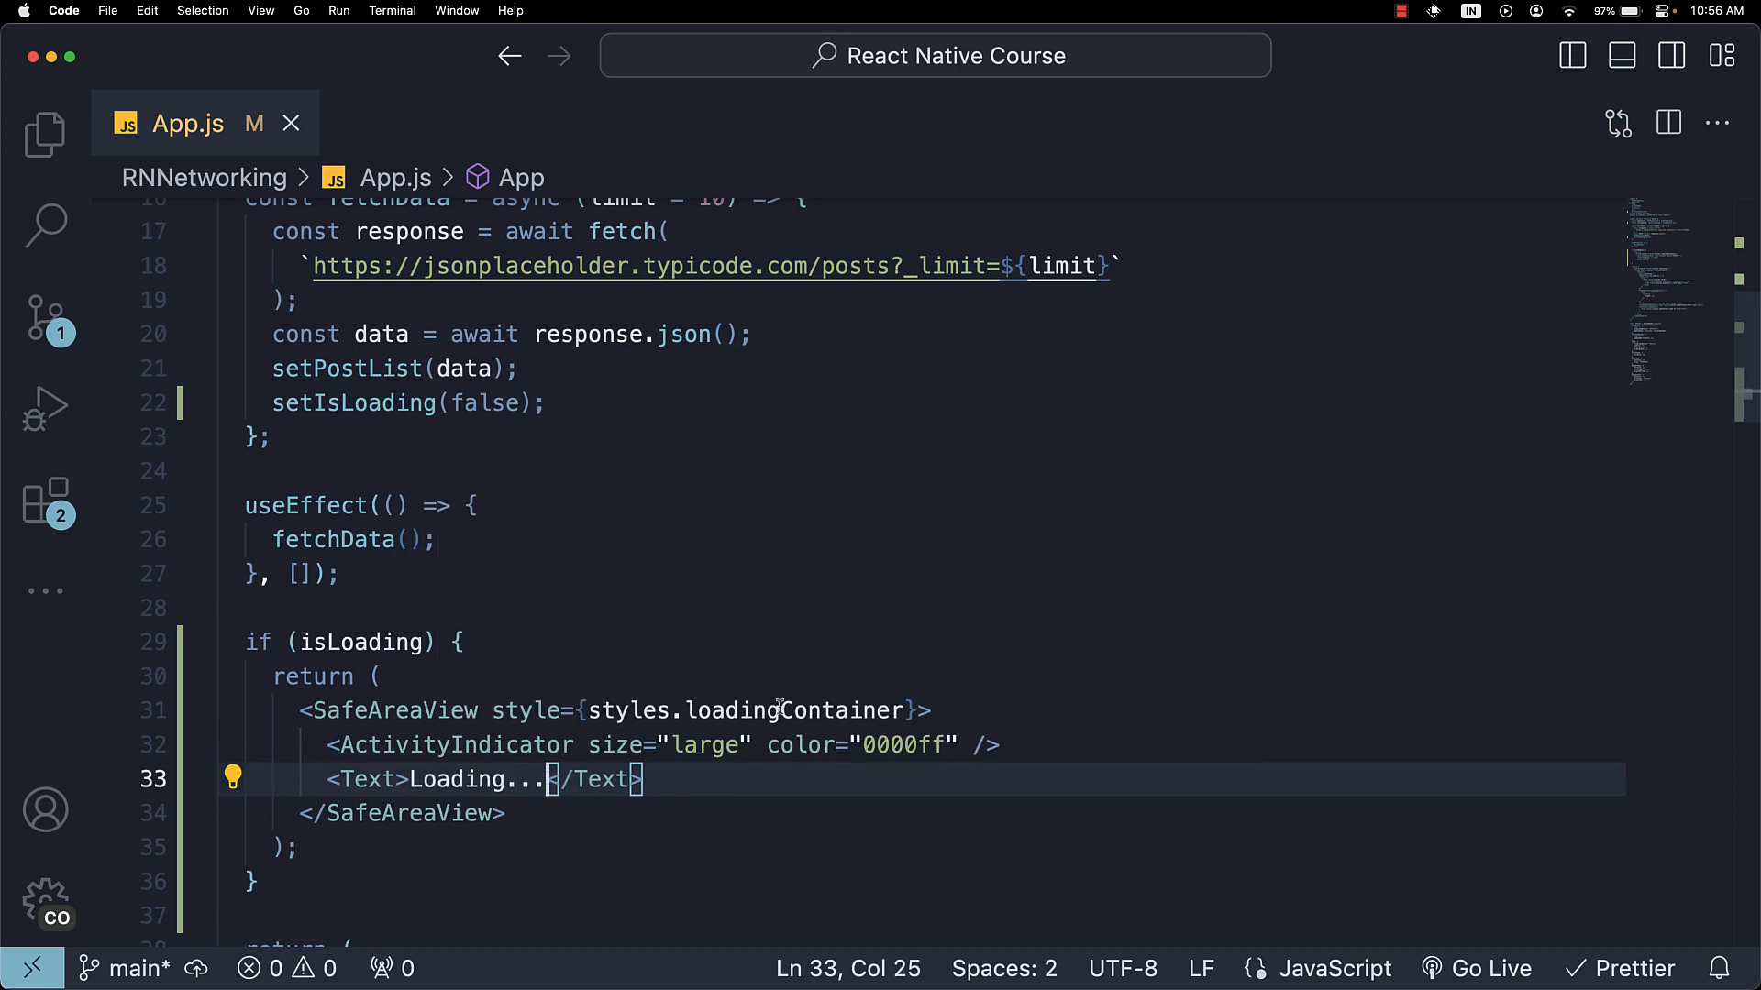
pyautogui.scroll(-3)
pyautogui.write('backgroun')
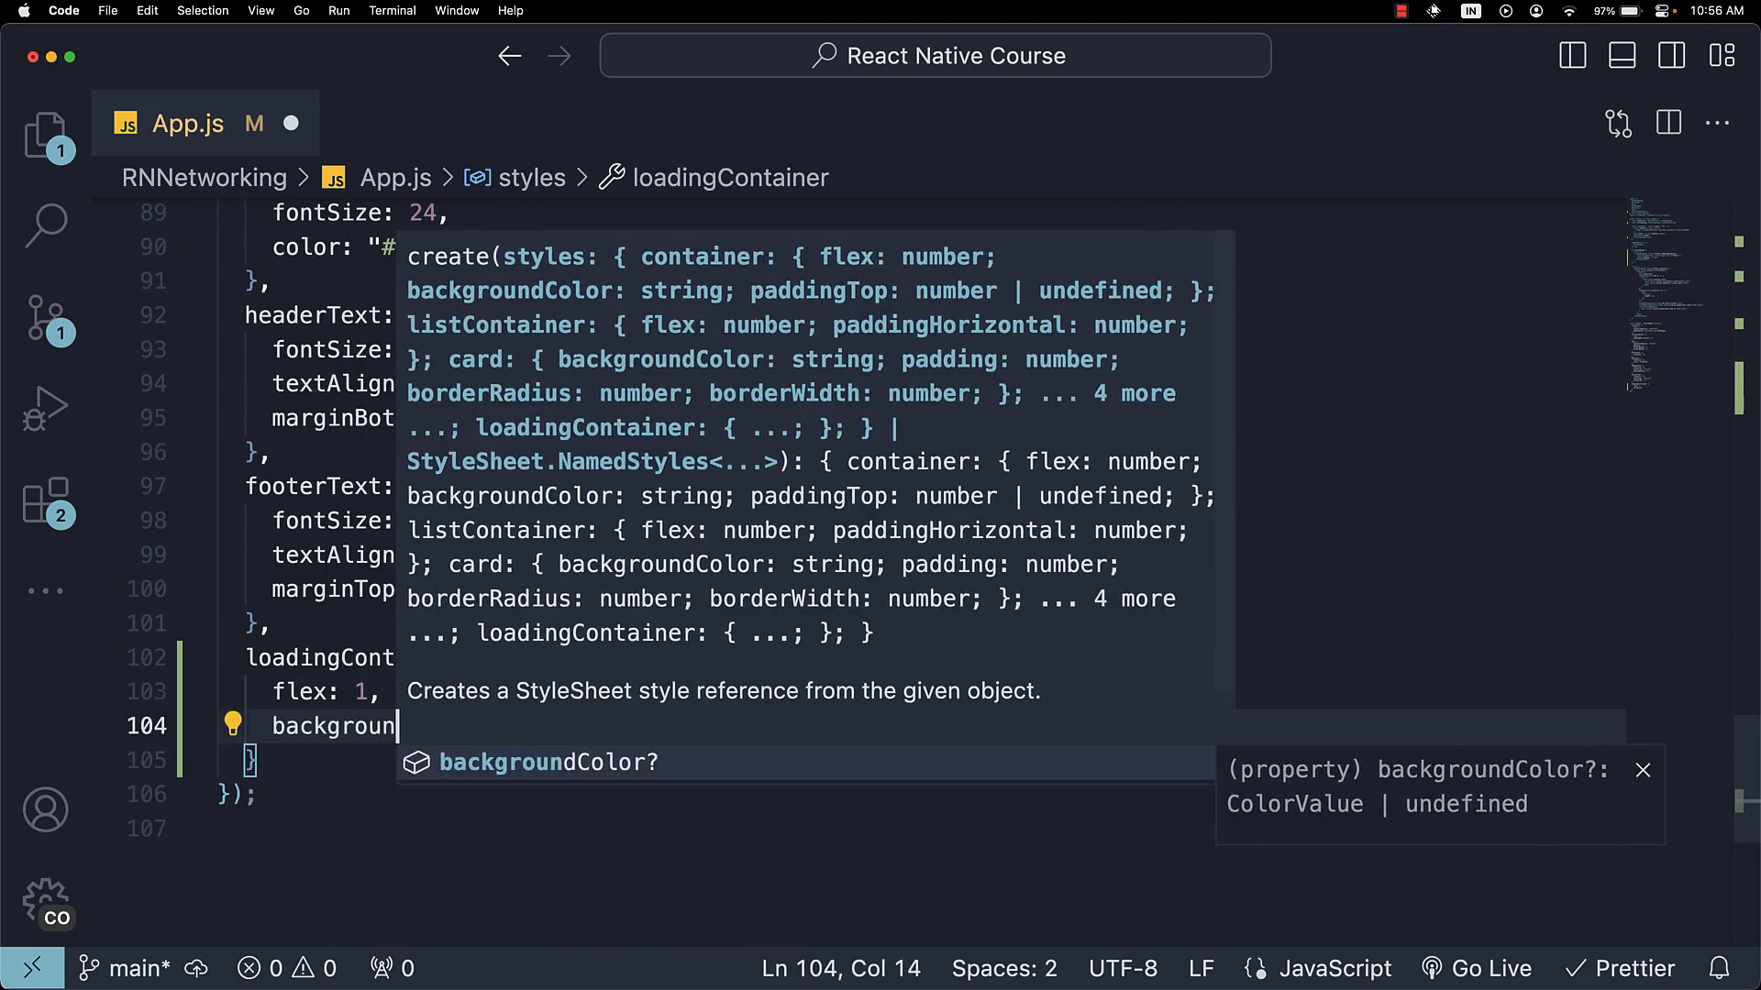
# Write loadingContainer with paddingTop StatusBar.currentHeight, justifyContent and alignItems "center".
pyautogui.write('paddingTop')
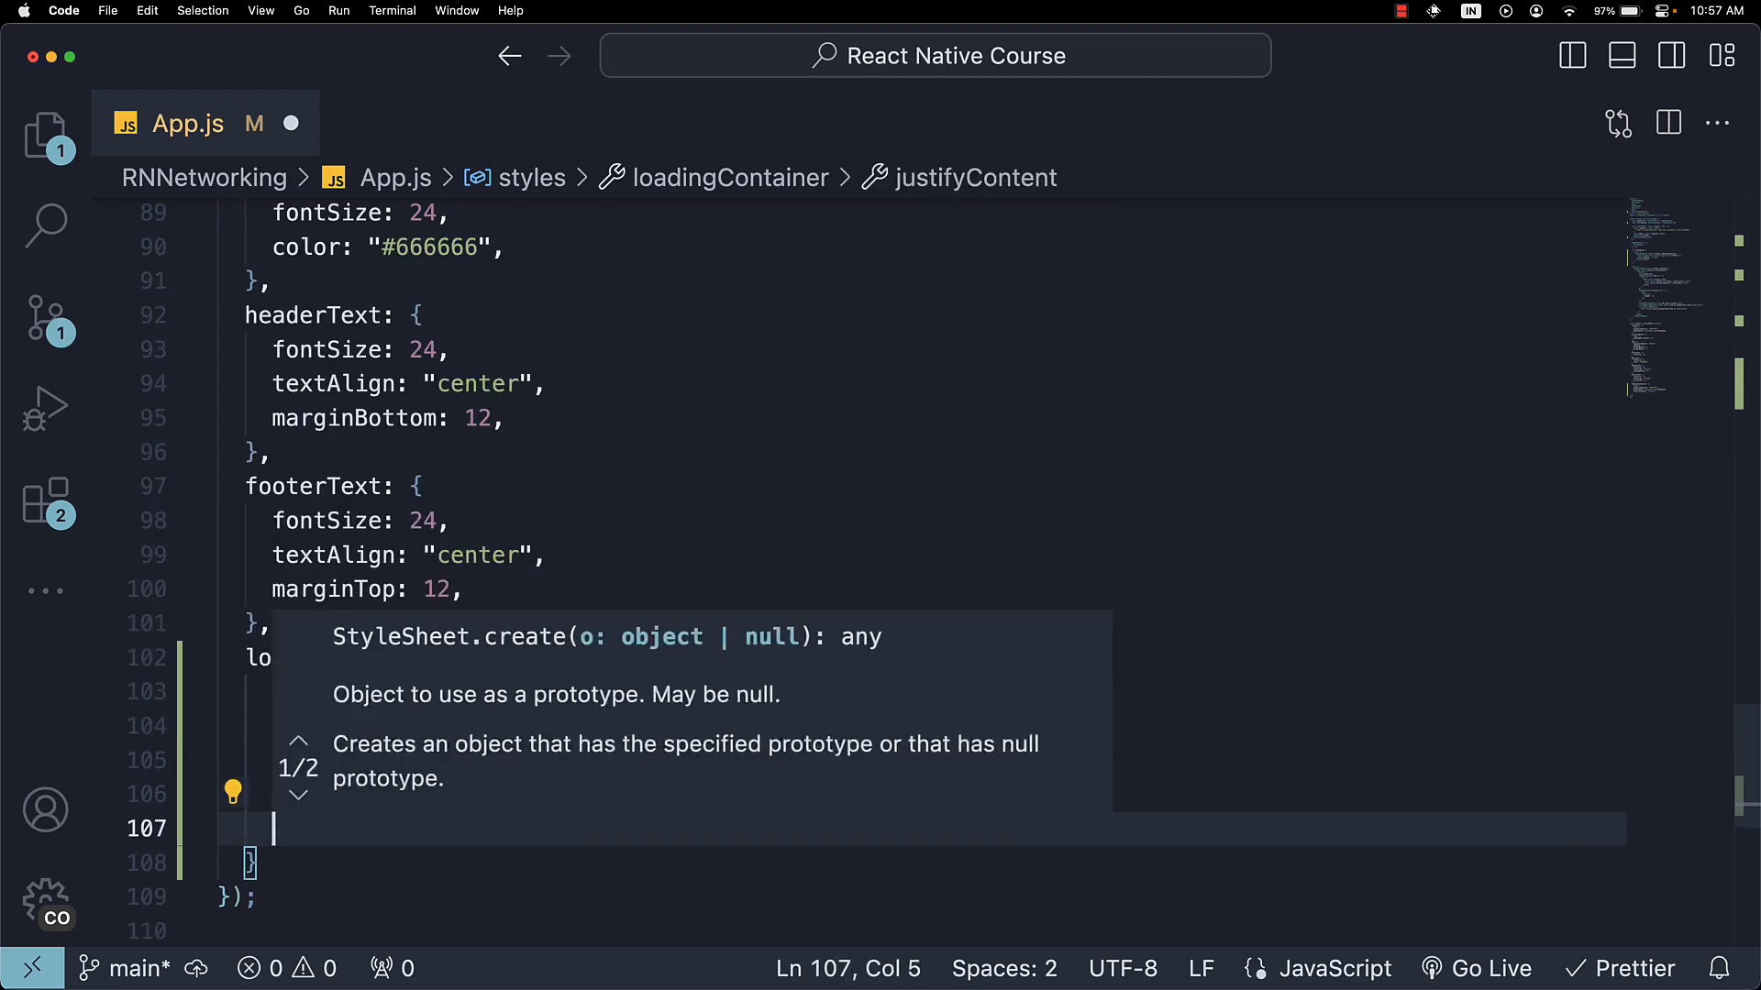
pyautogui.write('alignItems')
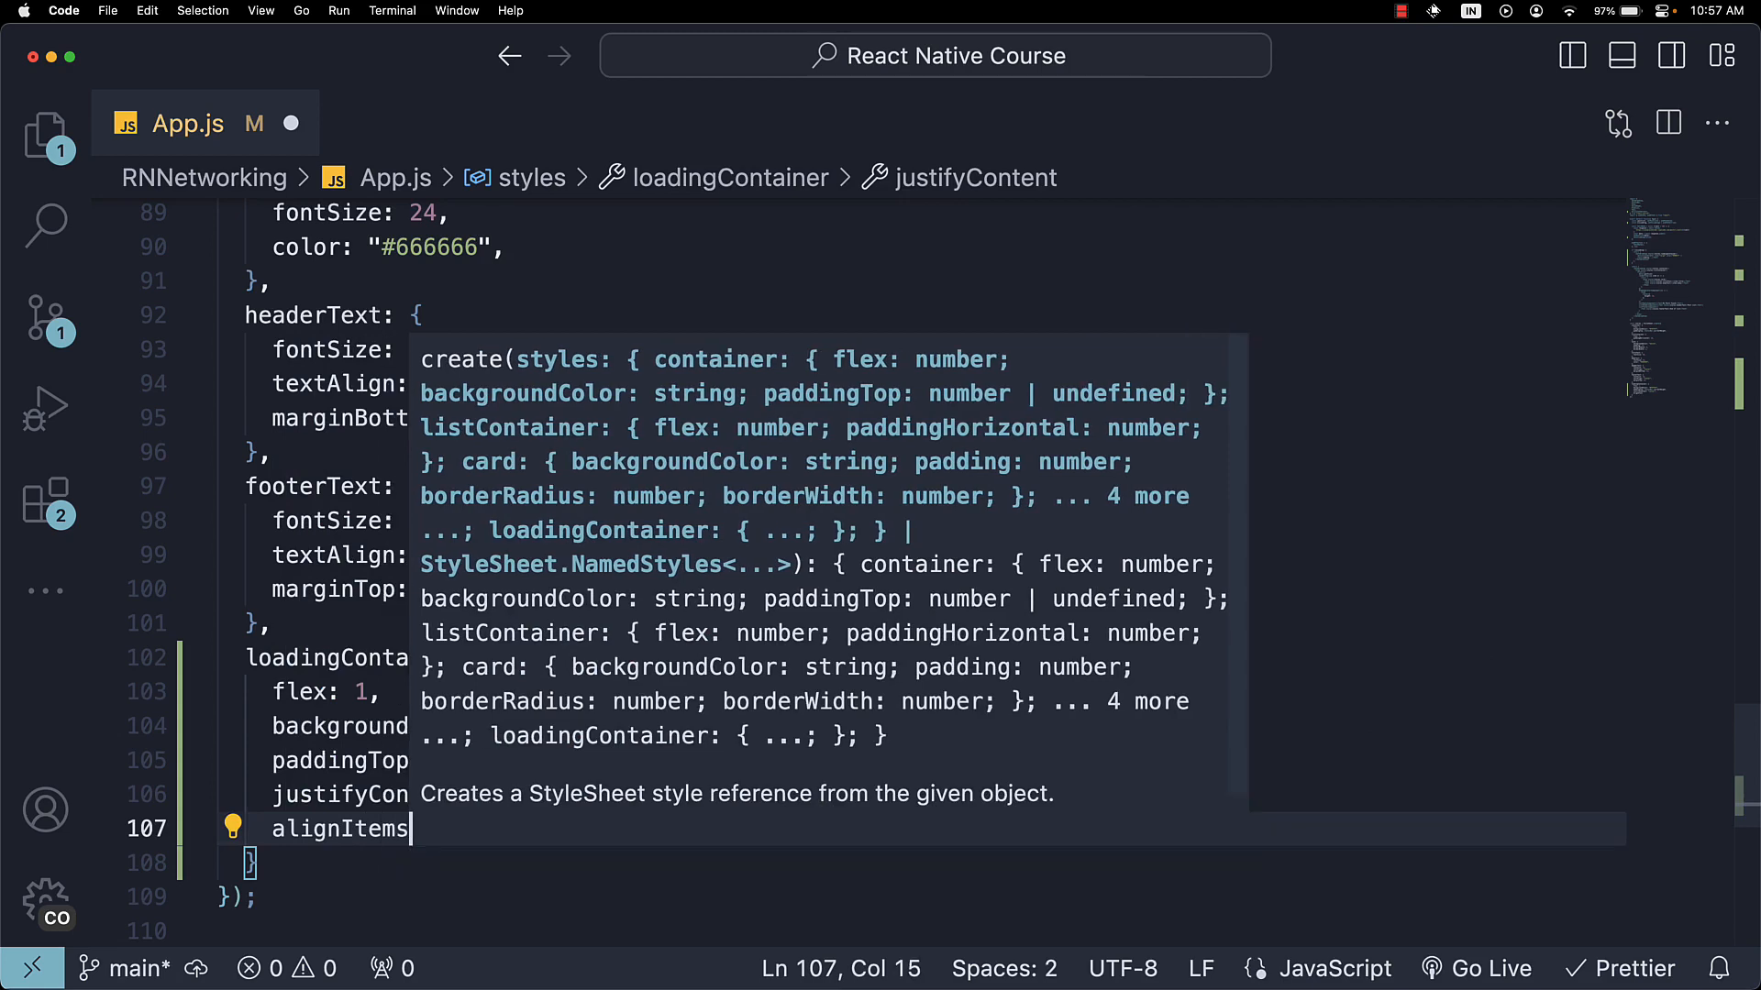
pyautogui.write(': "center",')
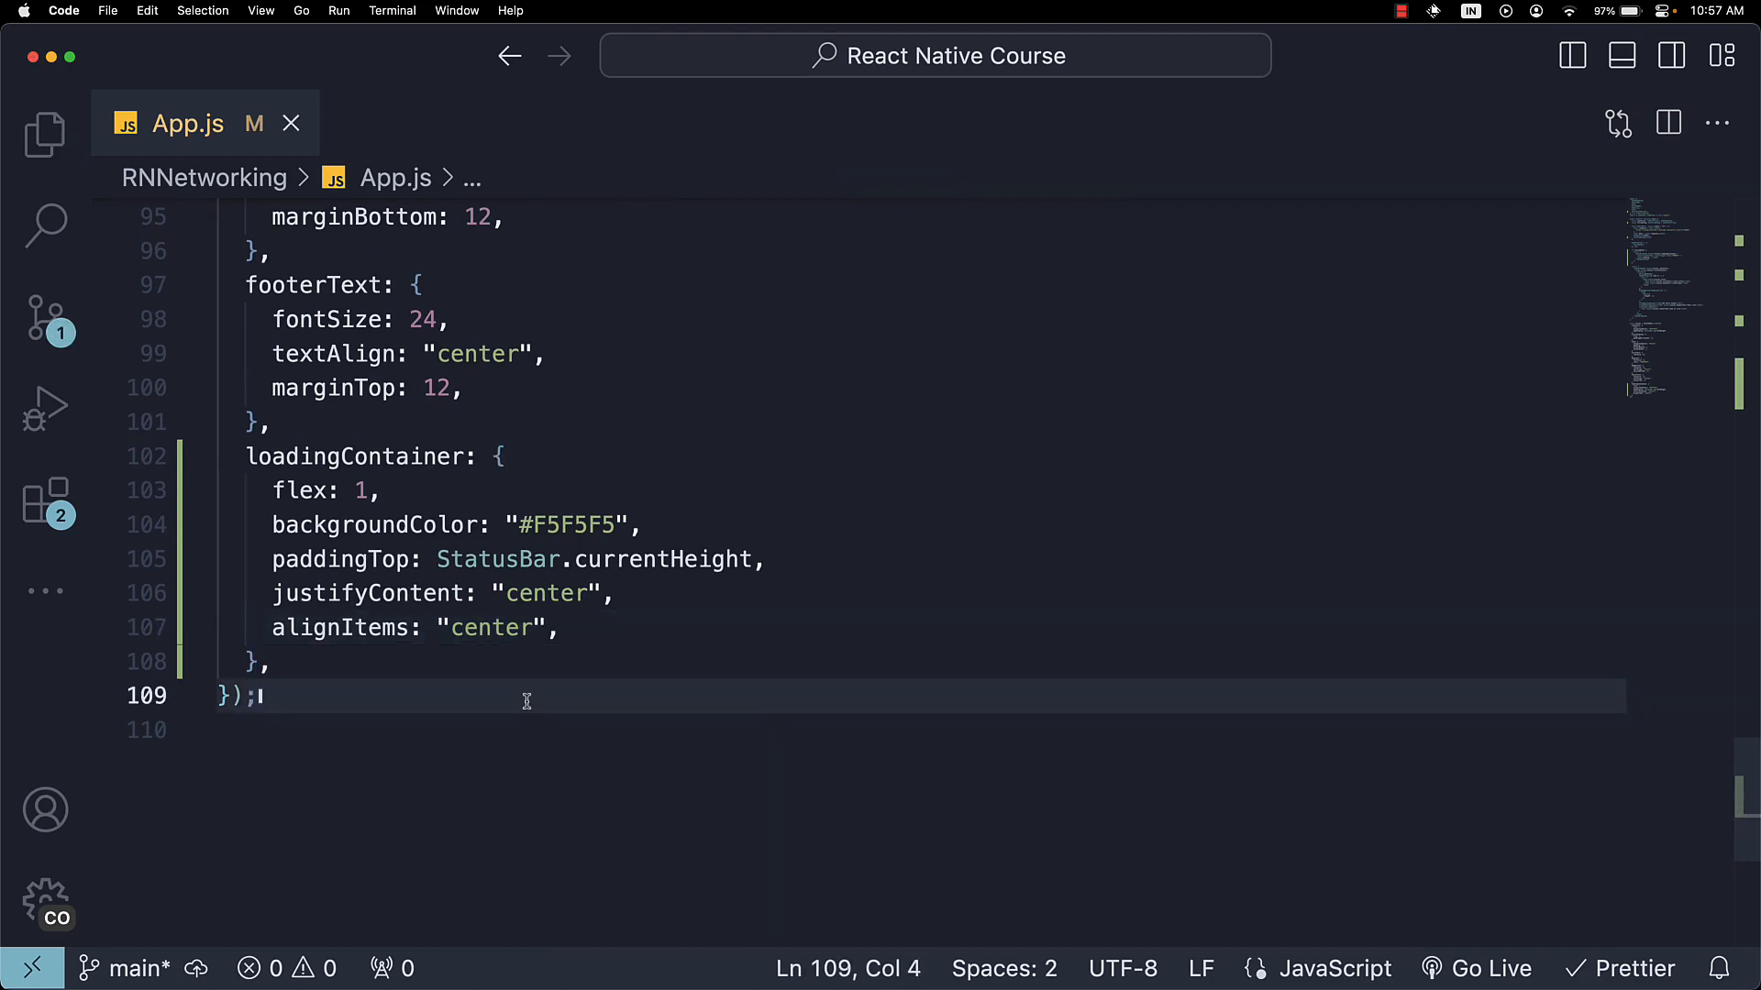
pyautogui.moveTo(688, 707)
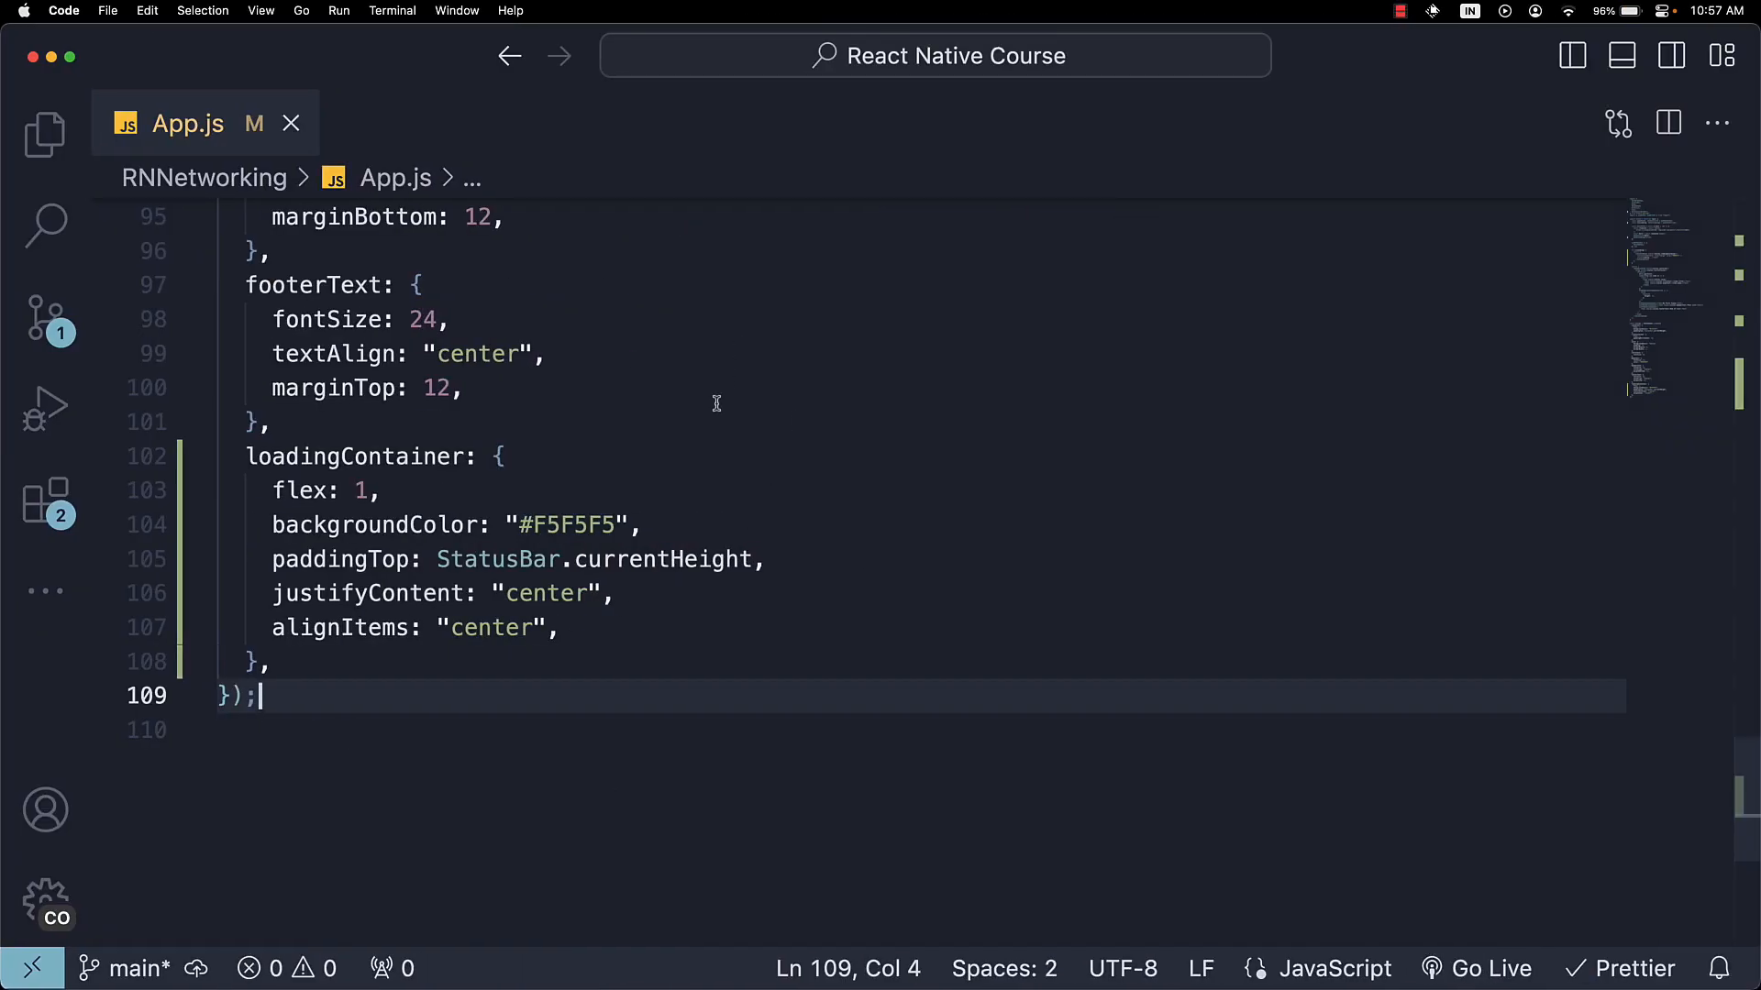
pyautogui.scroll(3)
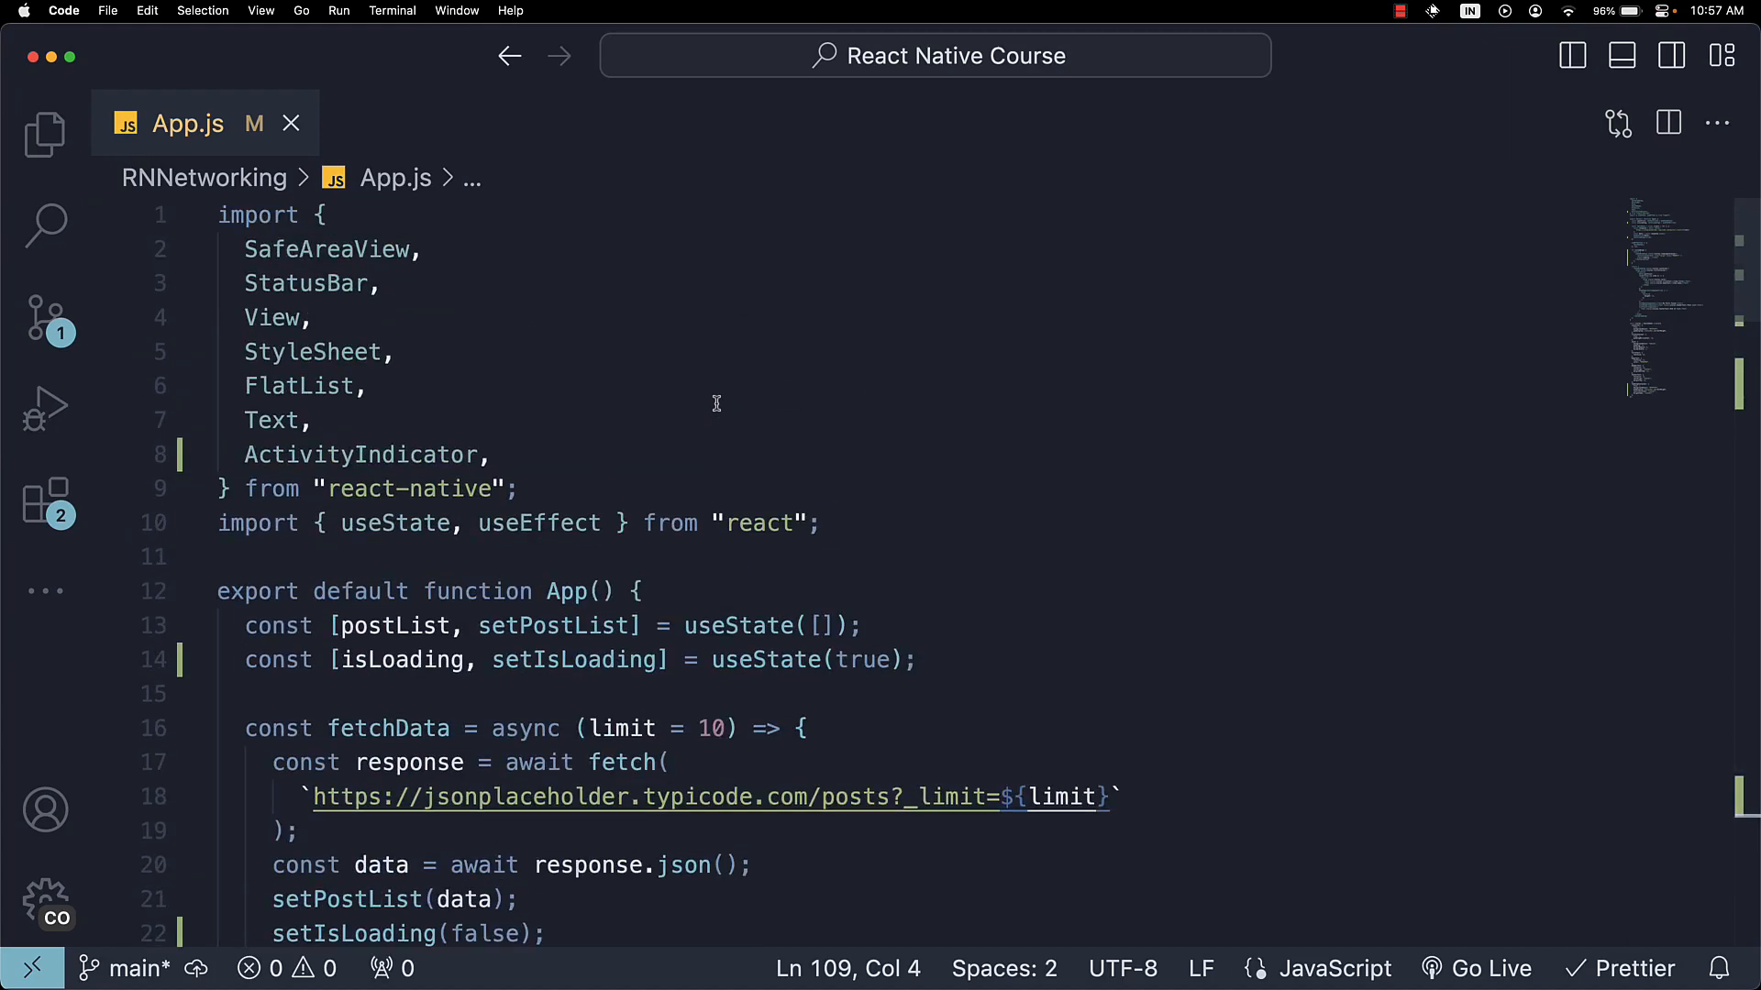
pyautogui.scroll(-3)
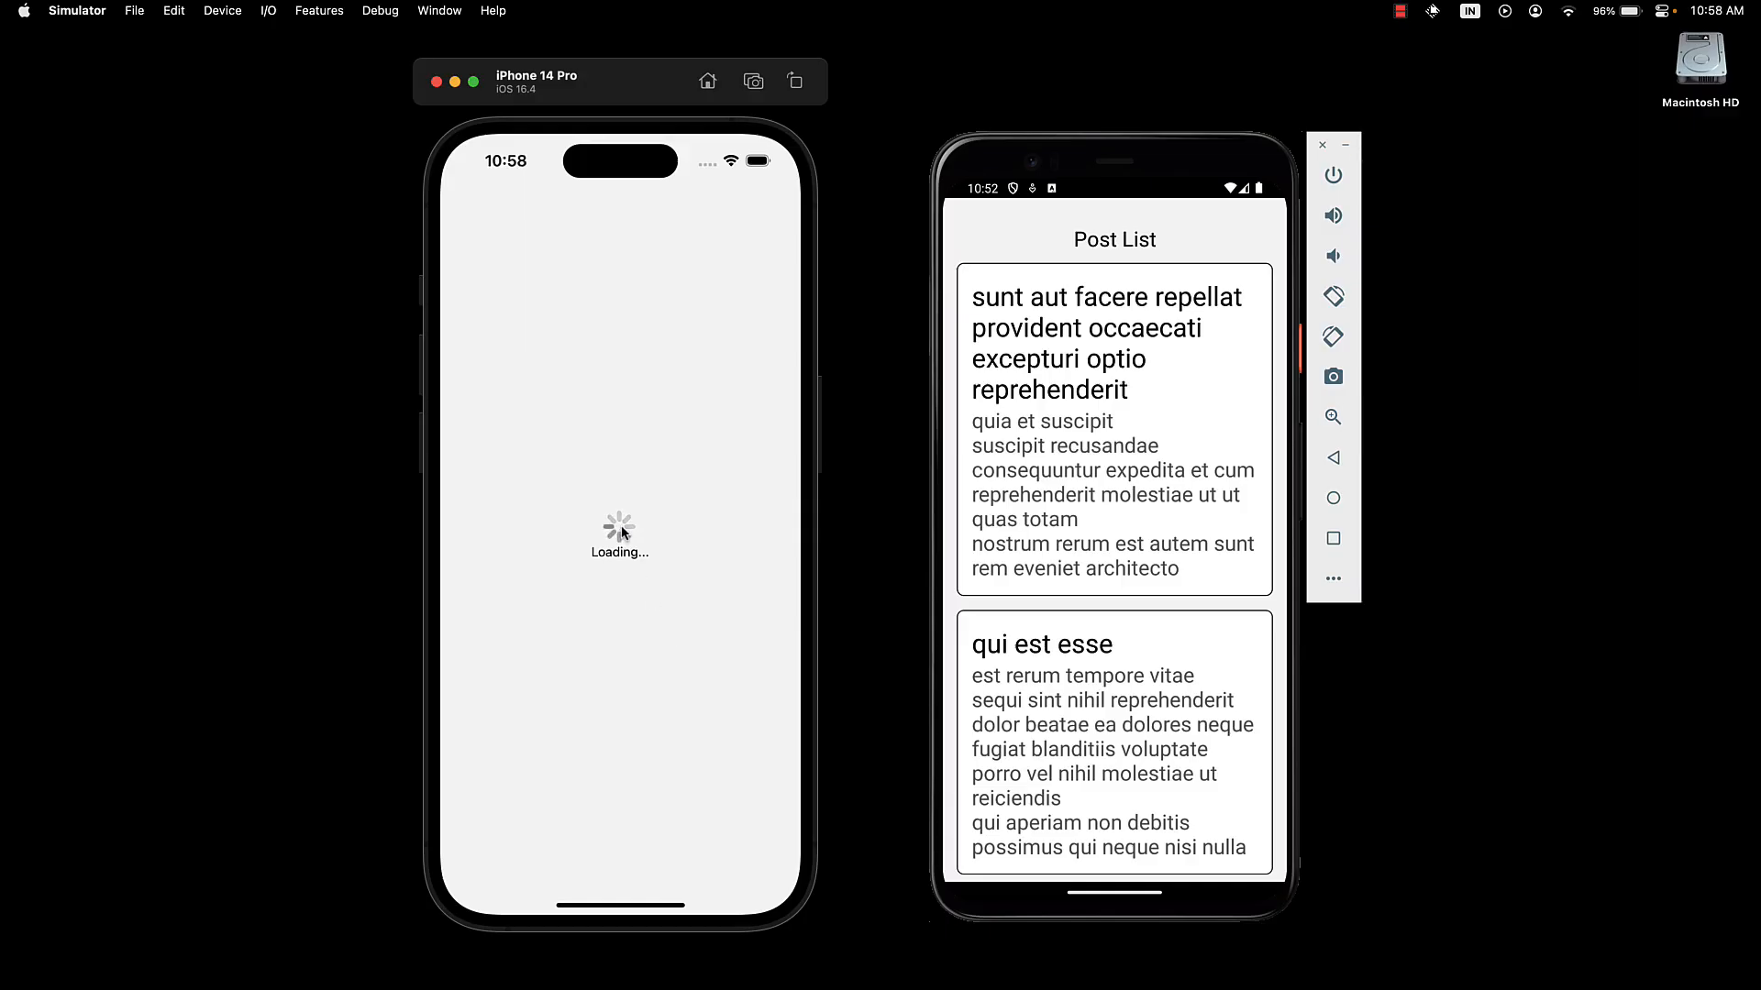
pyautogui.moveTo(673, 587)
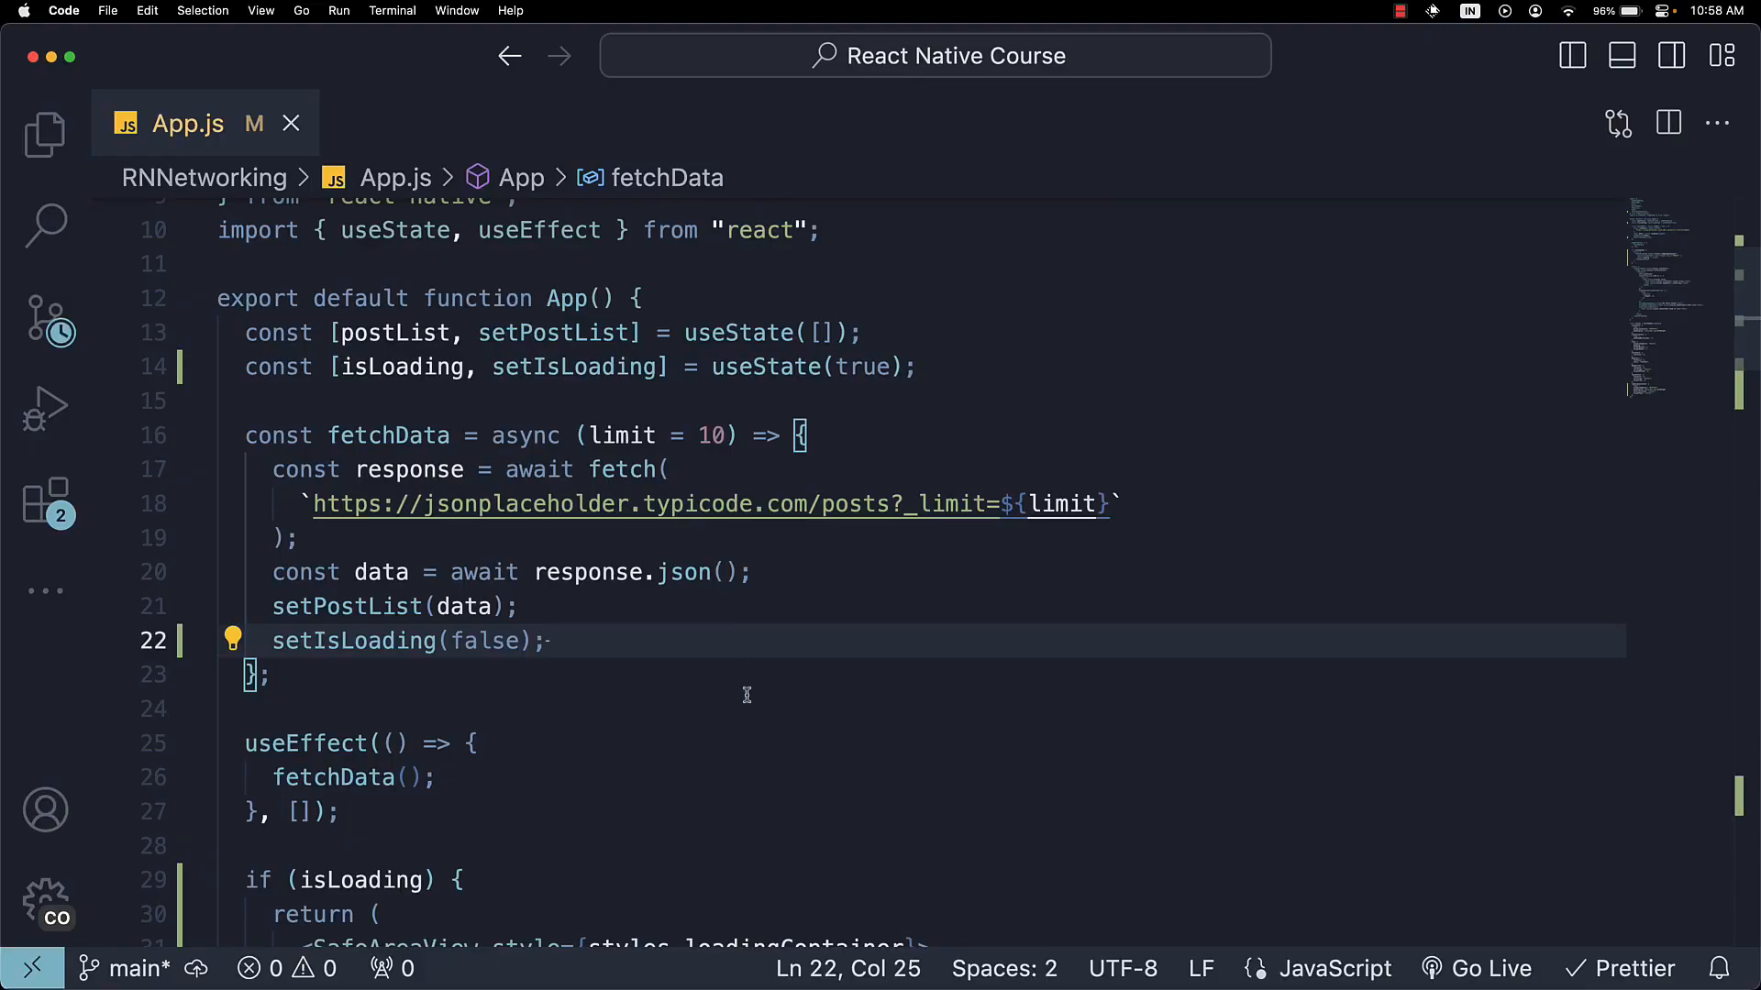
pyautogui.scroll(-3)
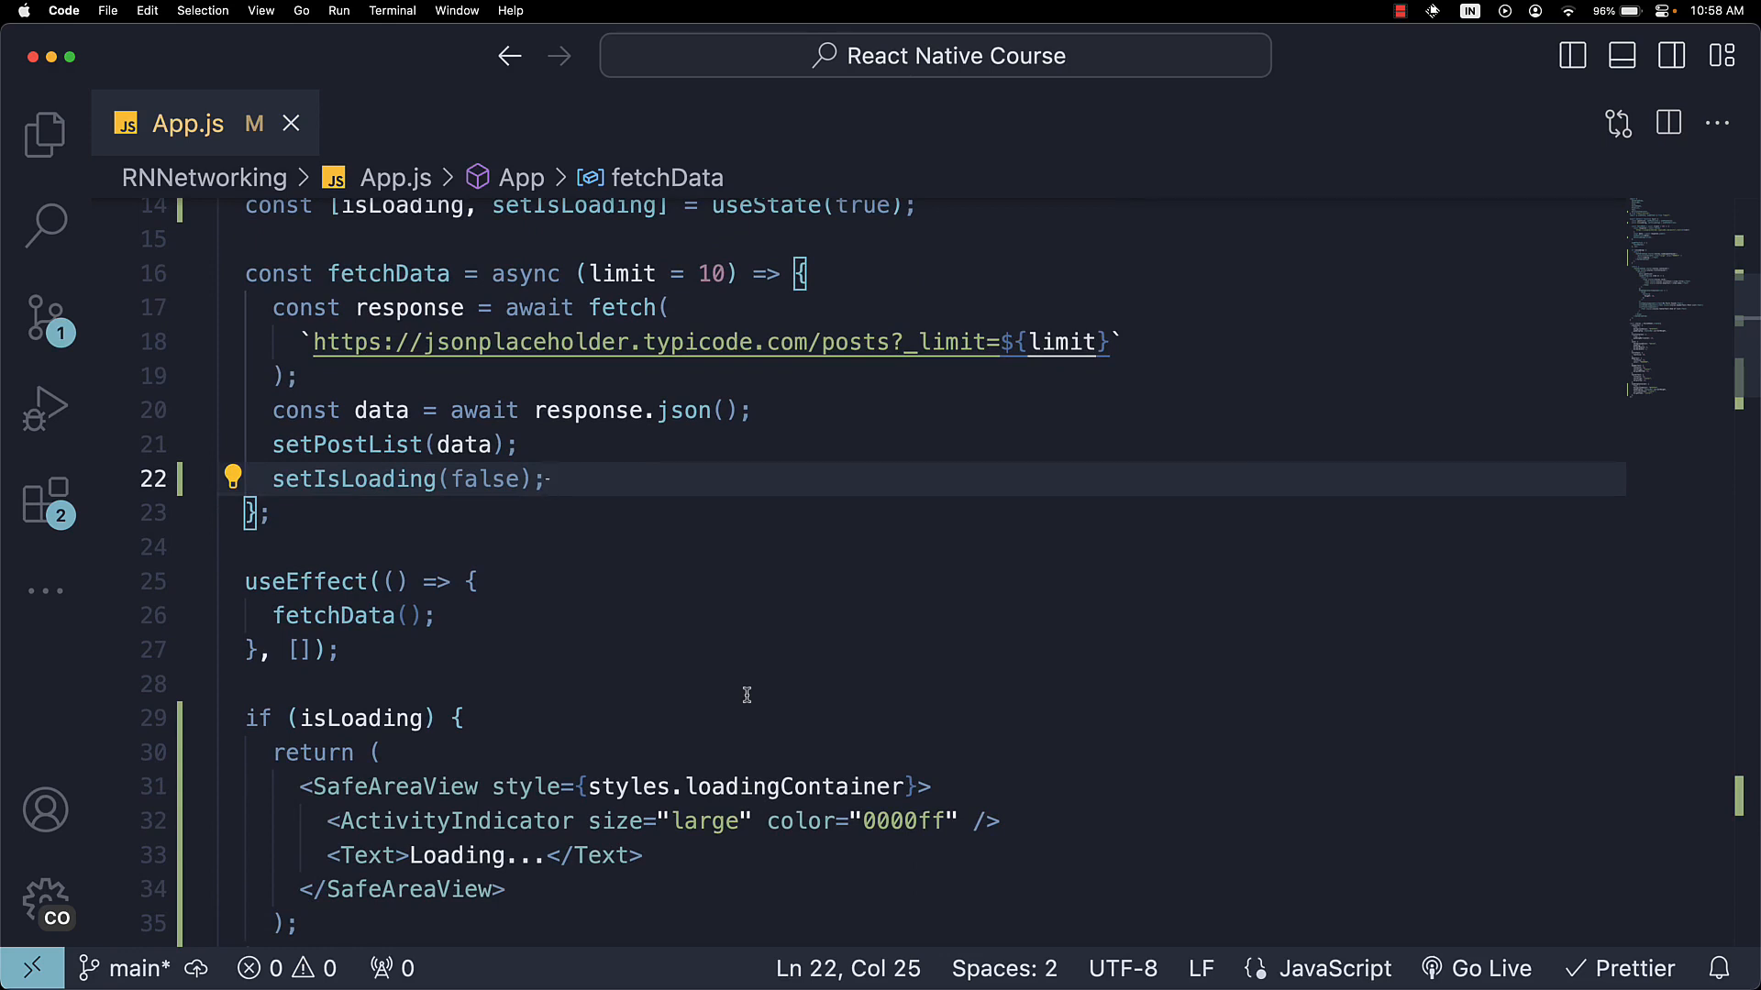
pyautogui.click(549, 479)
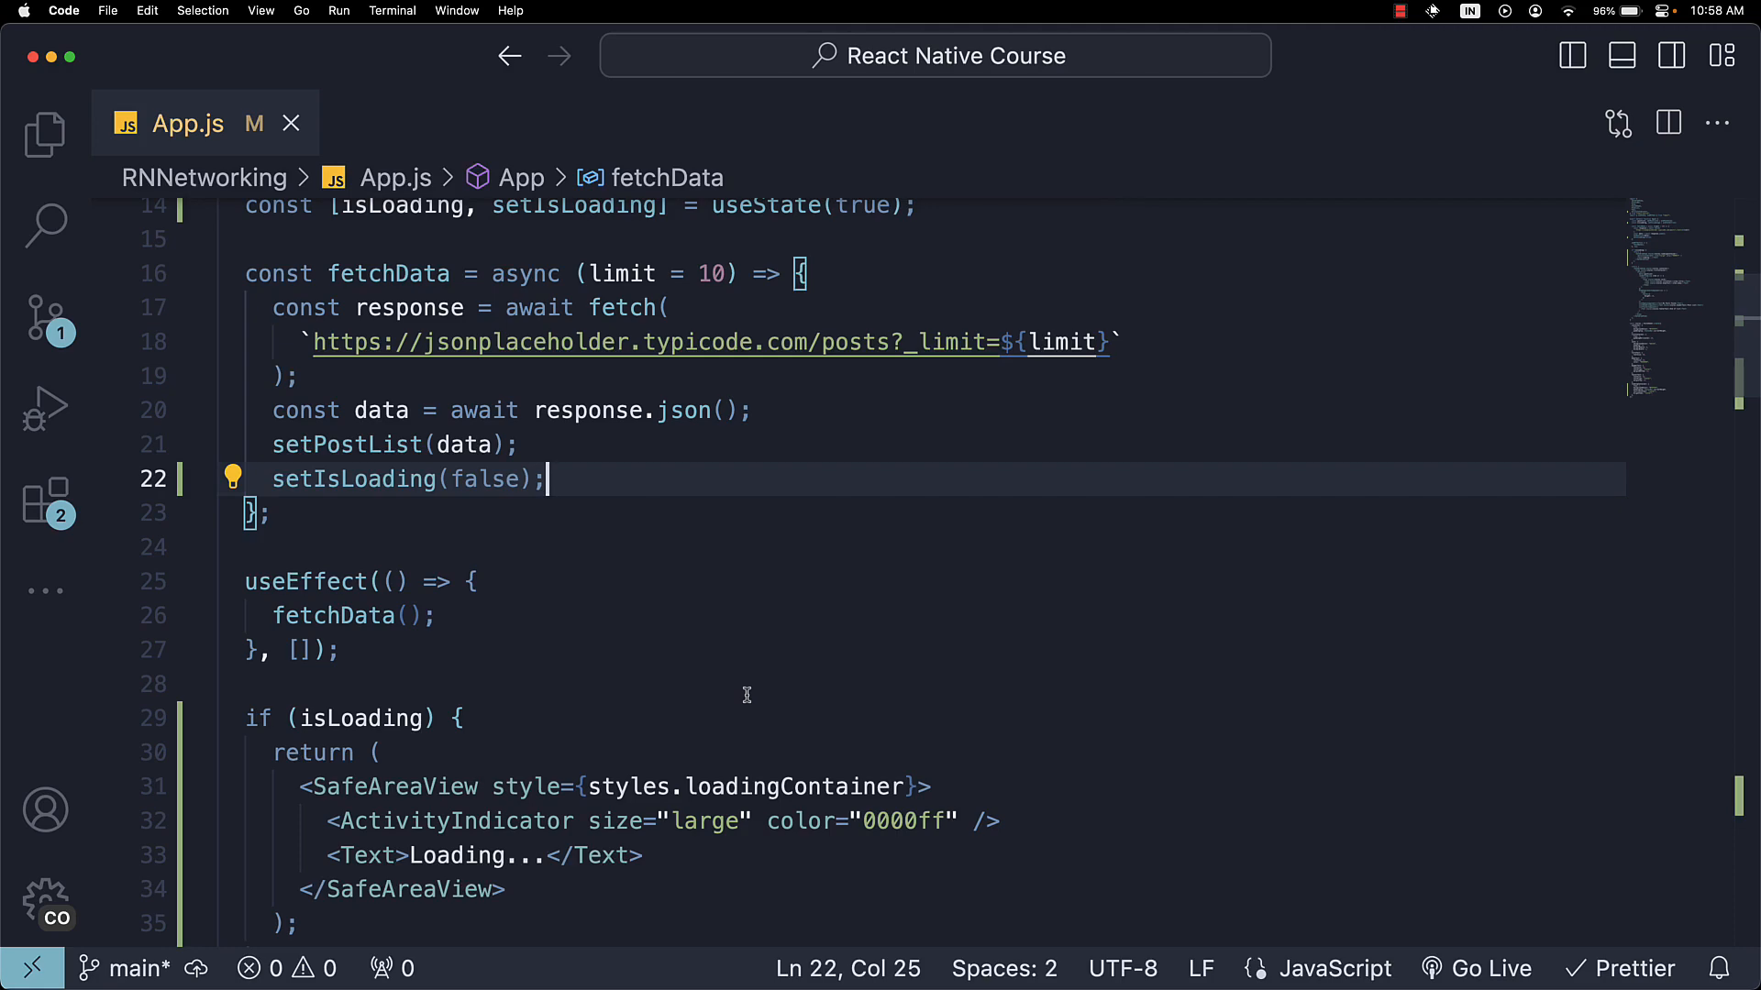